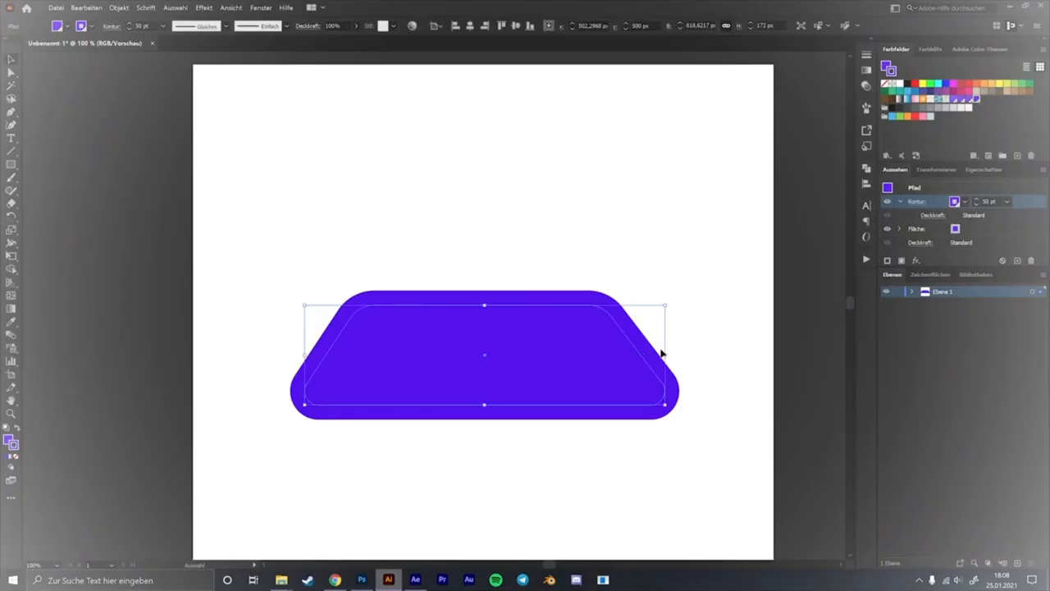
# Start a fresh document with a flat purple circle on the artboard.
pyautogui.moveTo(665, 354); pyautogui.dragTo(679, 361)
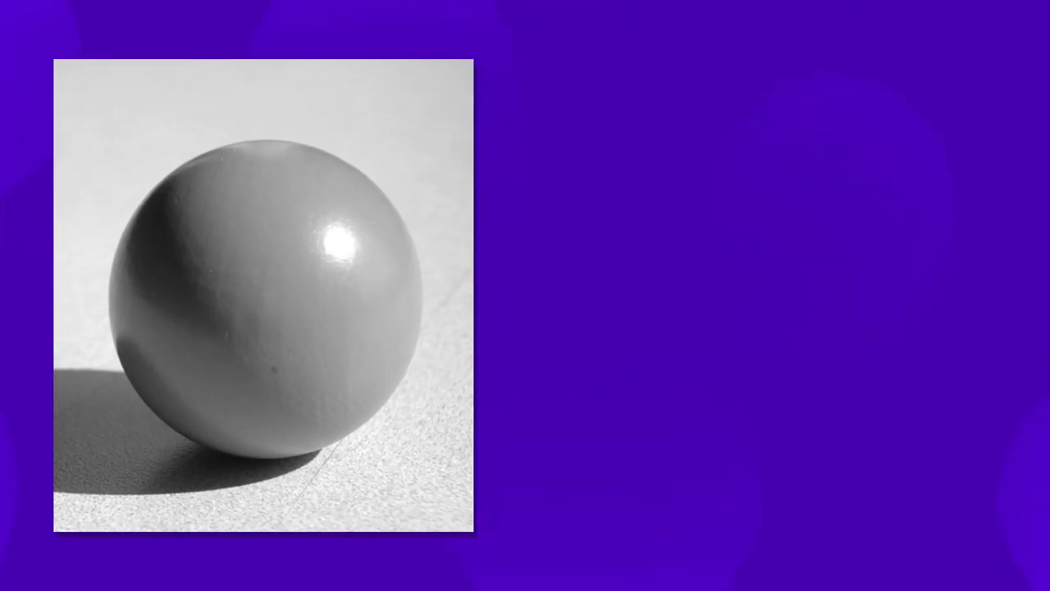
pyautogui.write('H')
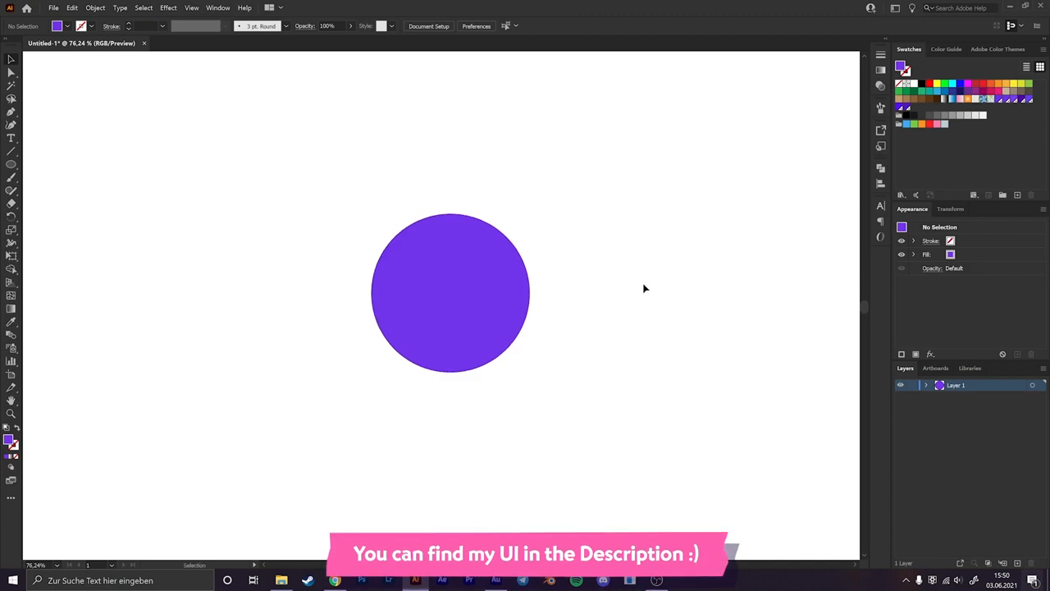
# Place a small 62 px highlight circle inside the sphere's upper right.
pyautogui.click(450, 292)
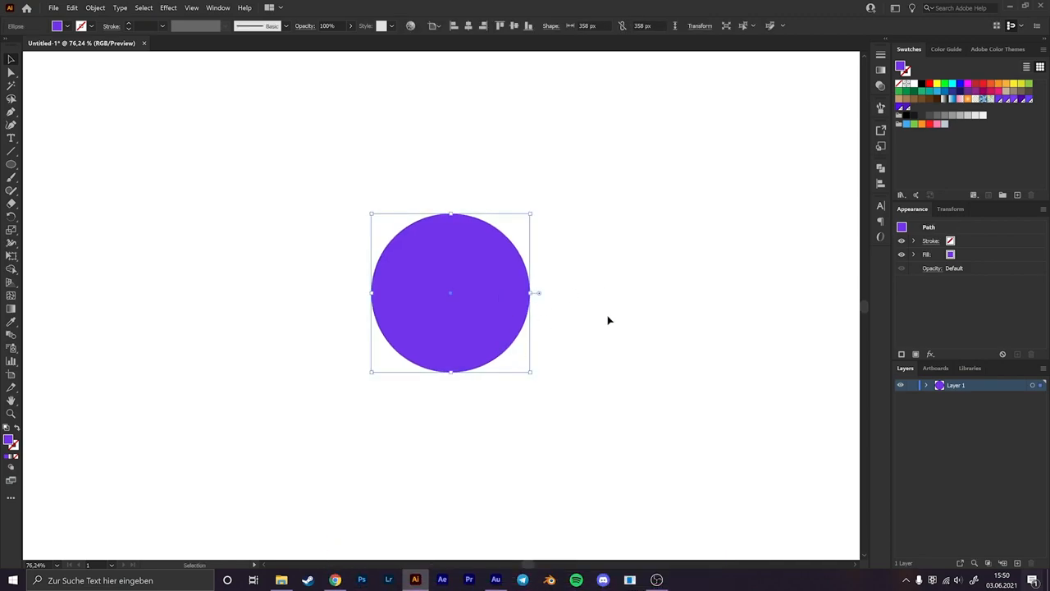
pyautogui.click(666, 348)
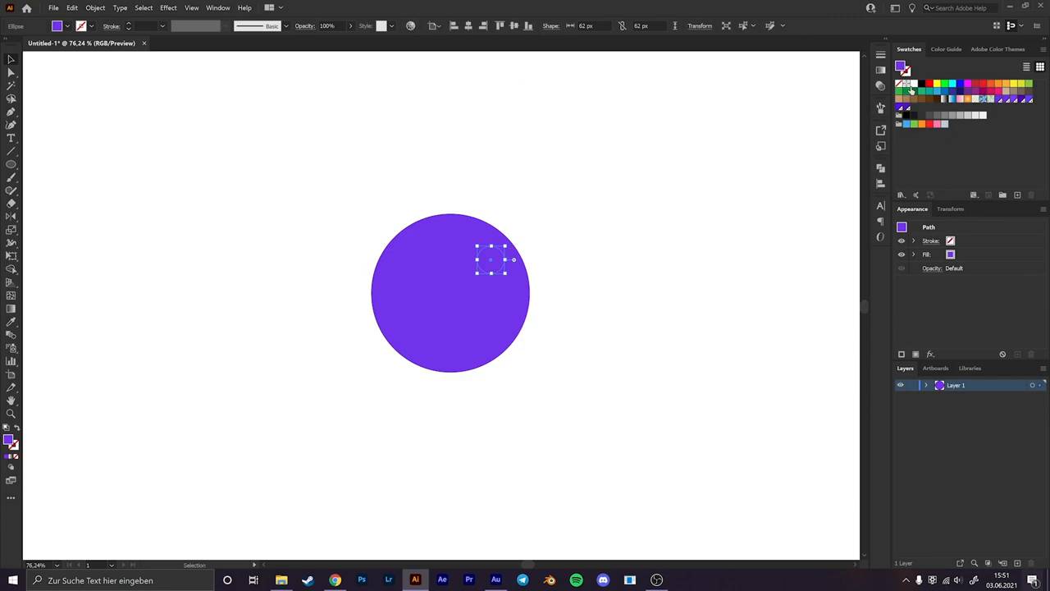
pyautogui.moveTo(912, 86)
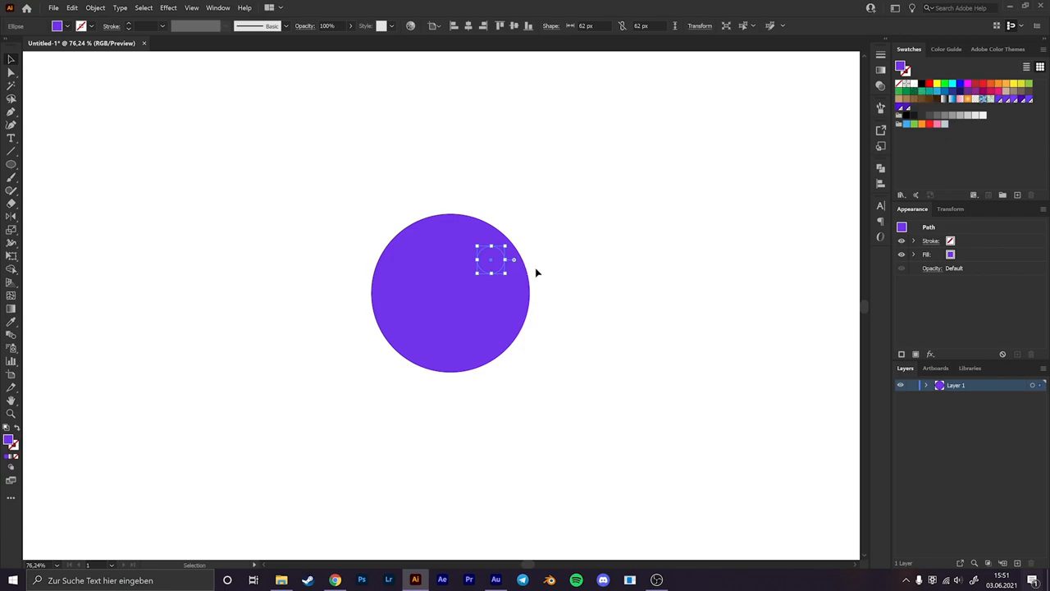
pyautogui.moveTo(942, 69)
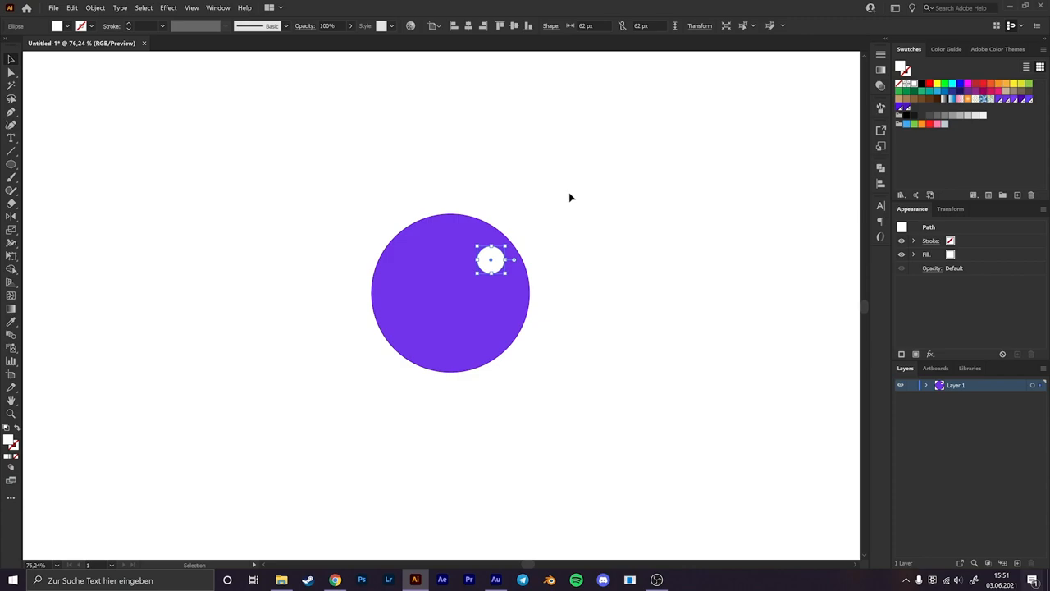
pyautogui.moveTo(420, 273)
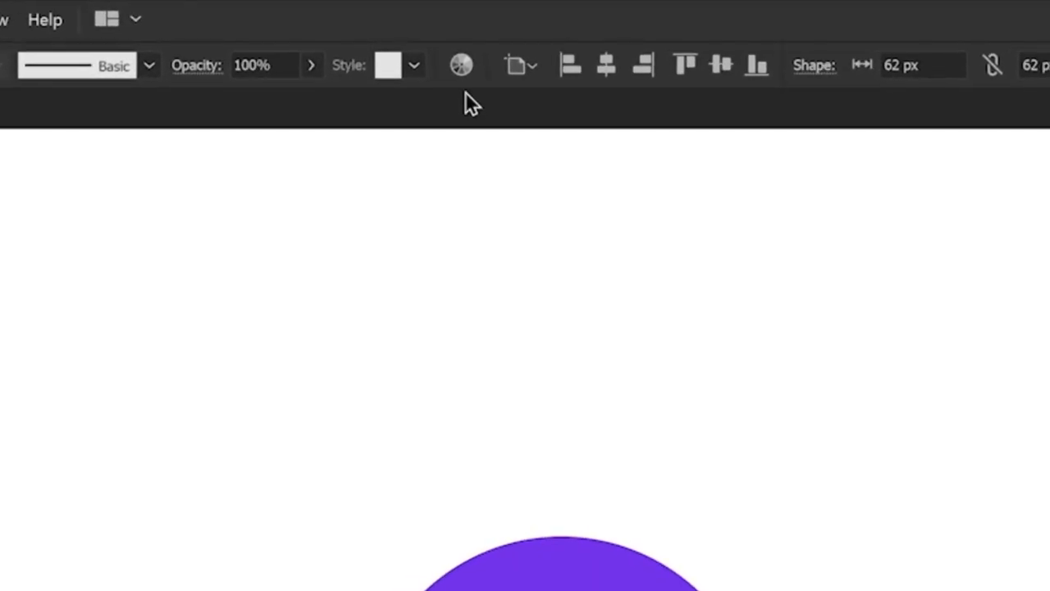
pyautogui.moveTo(459, 66)
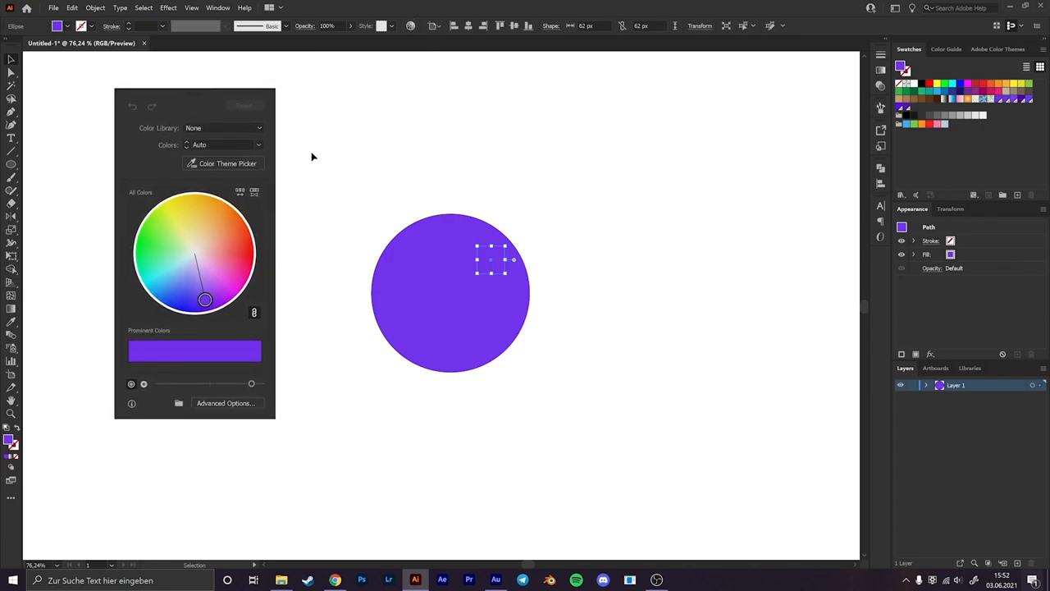
pyautogui.moveTo(328, 204)
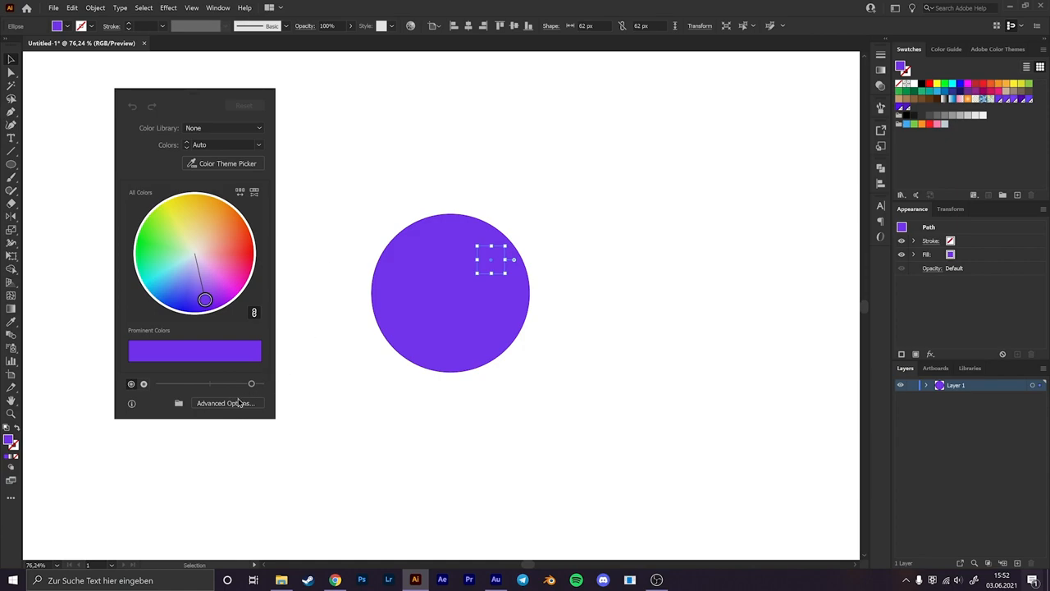
# In Recolor Artwork advanced options, lower saturation and settle hue near violet for a pale lavender highlight.
pyautogui.click(224, 403)
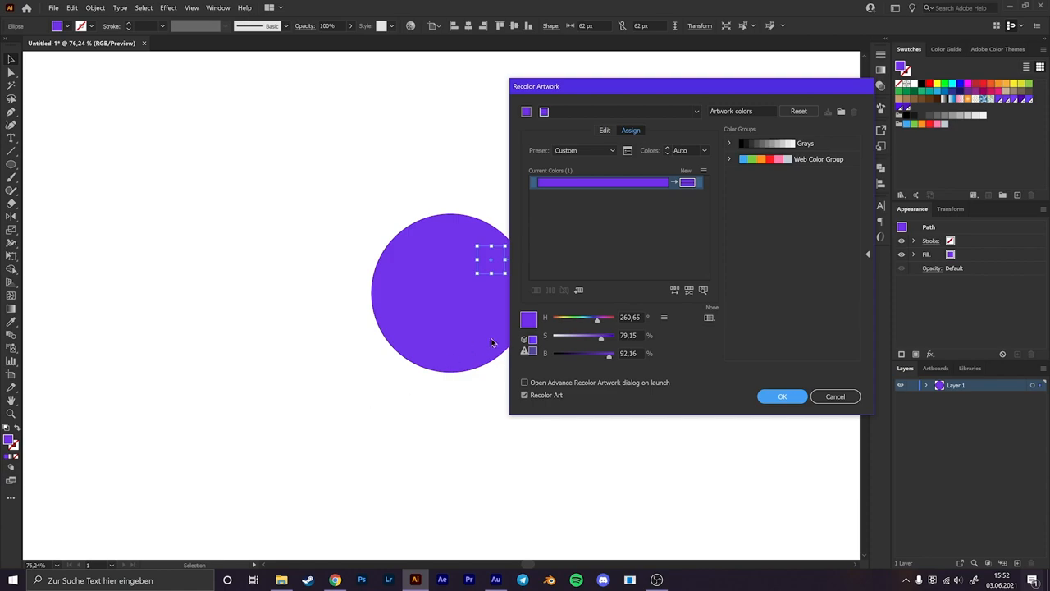
pyautogui.moveTo(726, 276)
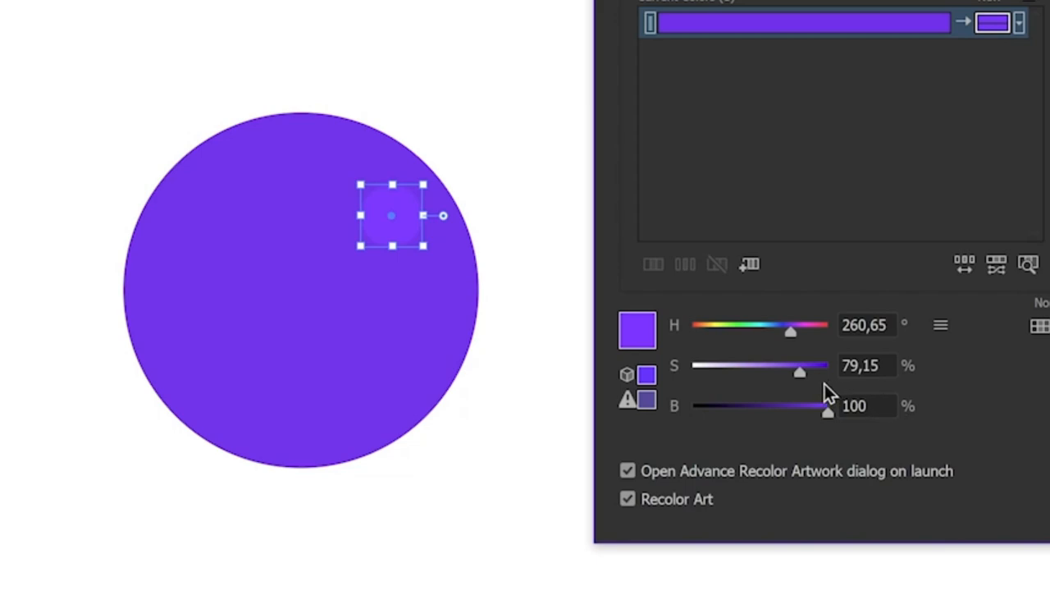
pyautogui.moveTo(800, 373); pyautogui.dragTo(755, 372)
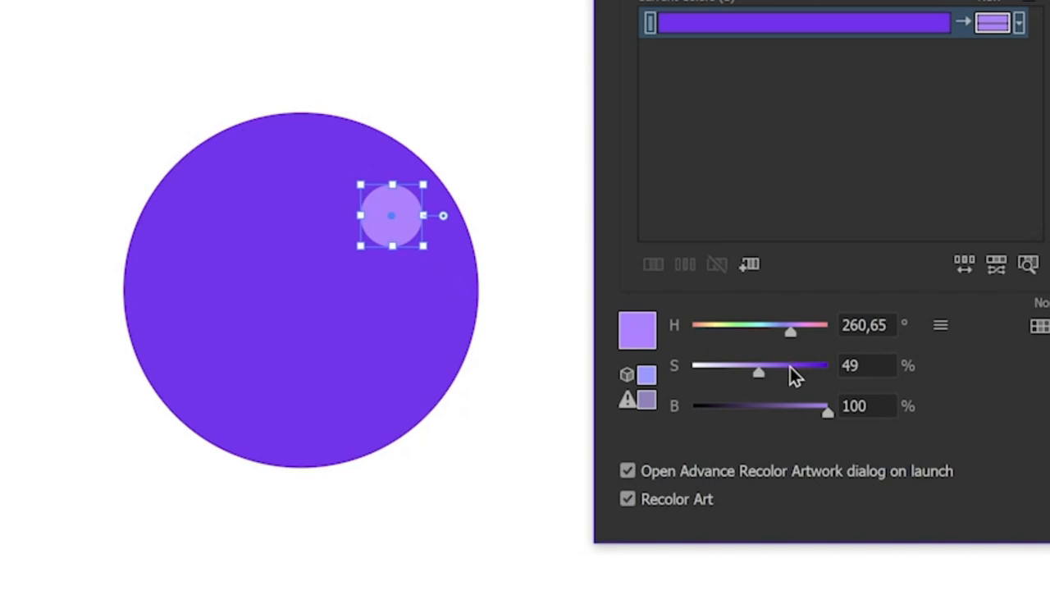
pyautogui.moveTo(796, 348)
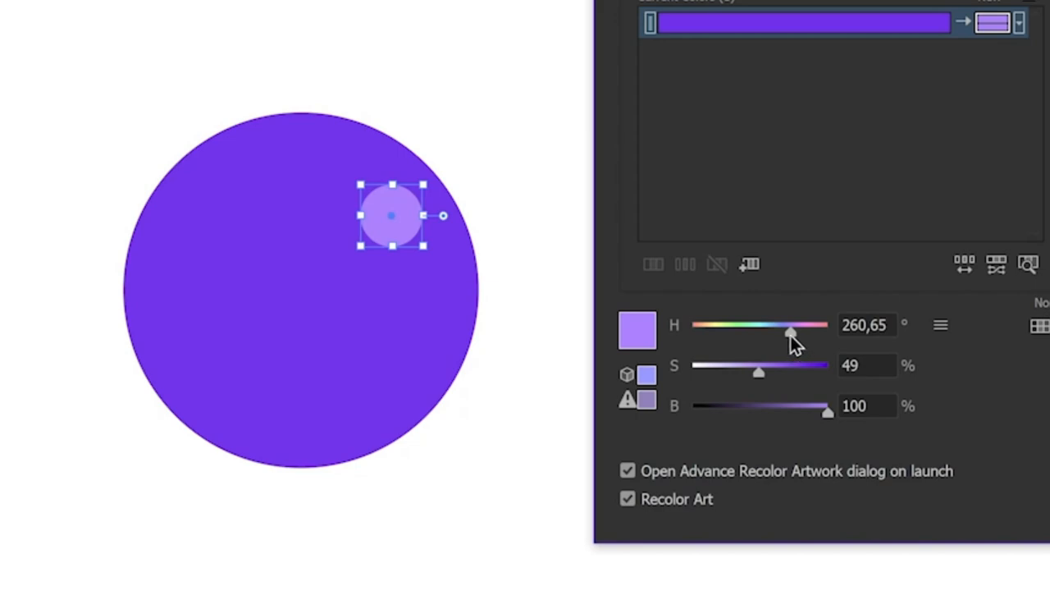
pyautogui.moveTo(791, 335); pyautogui.dragTo(786, 335)
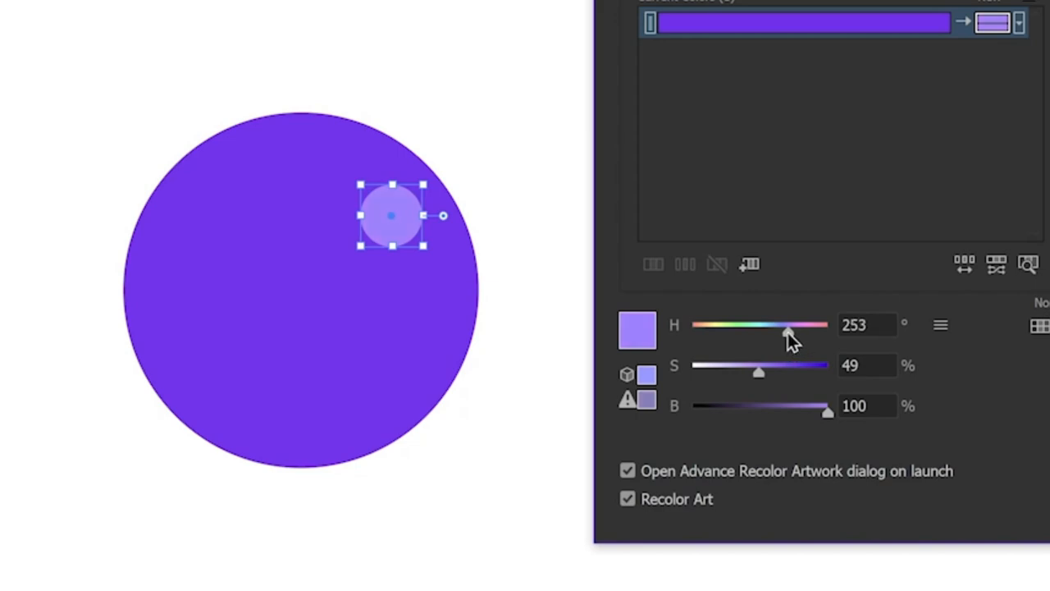
pyautogui.moveTo(788, 325); pyautogui.dragTo(785, 325)
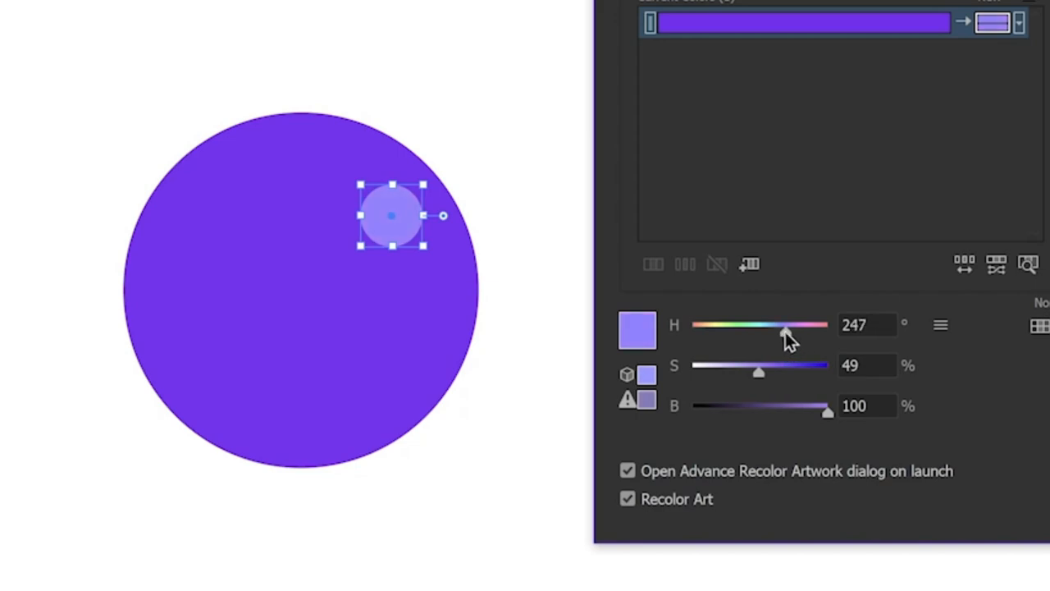
pyautogui.moveTo(785, 332); pyautogui.dragTo(802, 332)
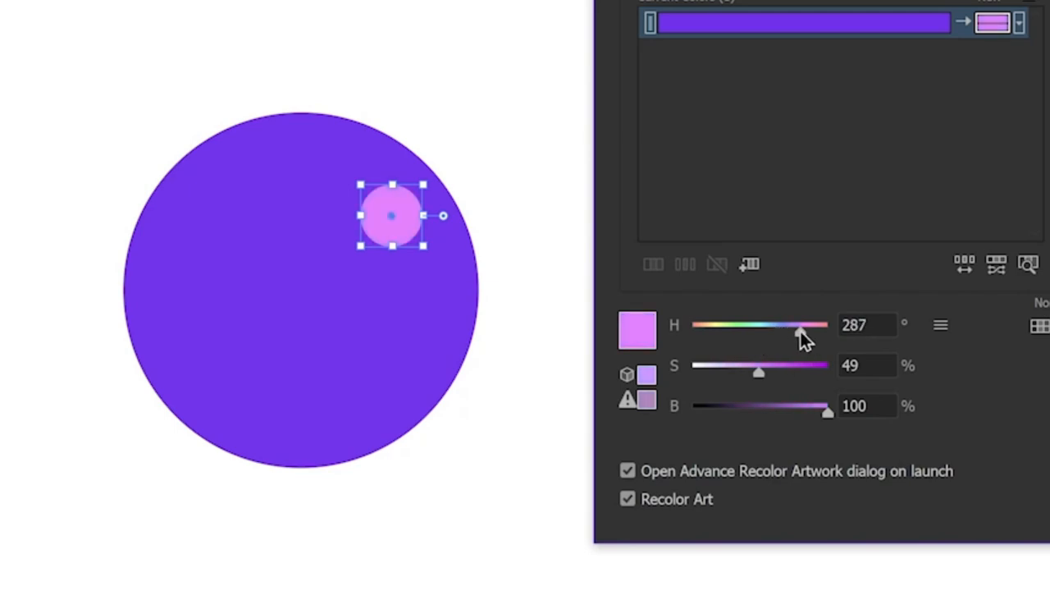
pyautogui.moveTo(802, 331); pyautogui.dragTo(794, 332)
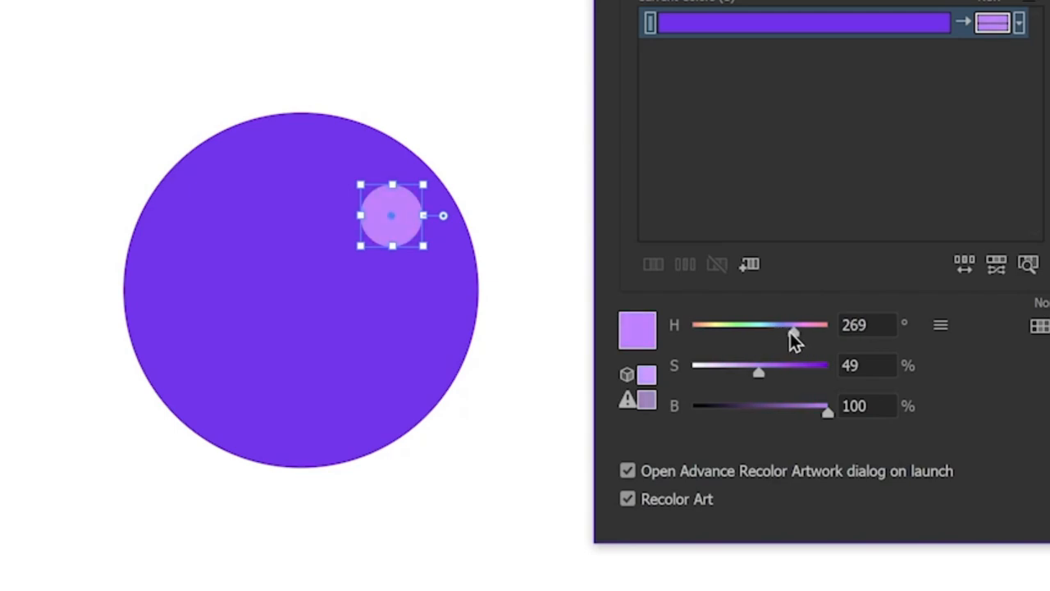
pyautogui.moveTo(794, 332); pyautogui.dragTo(791, 332)
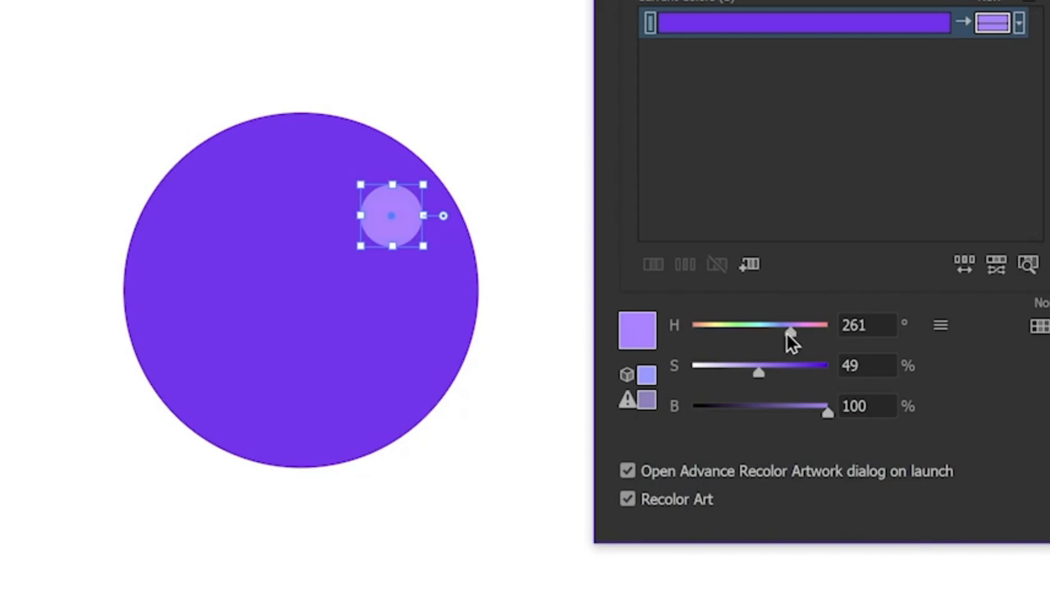
pyautogui.moveTo(830, 343)
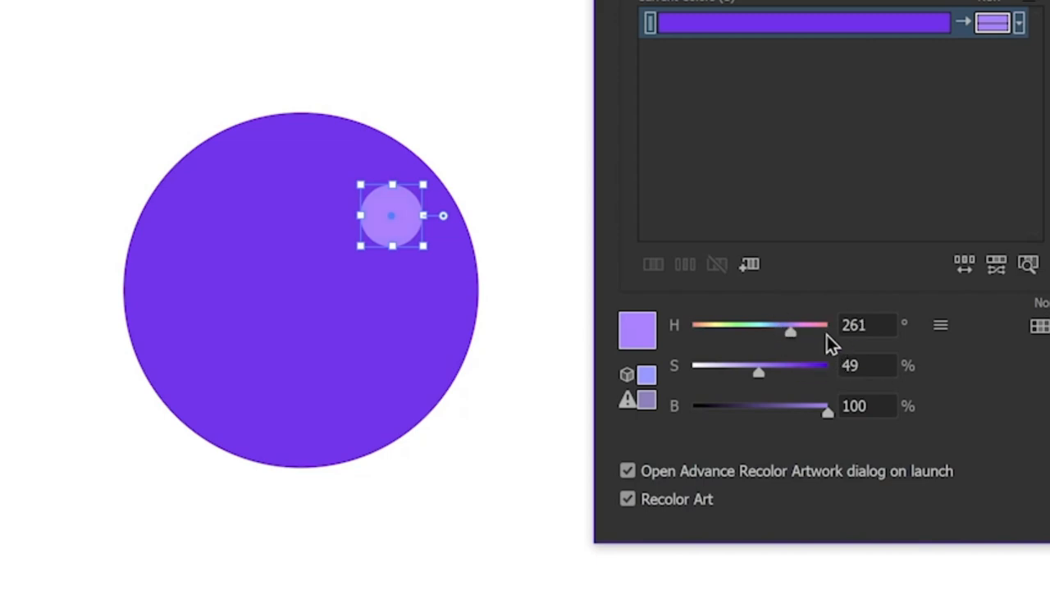
pyautogui.moveTo(791, 340)
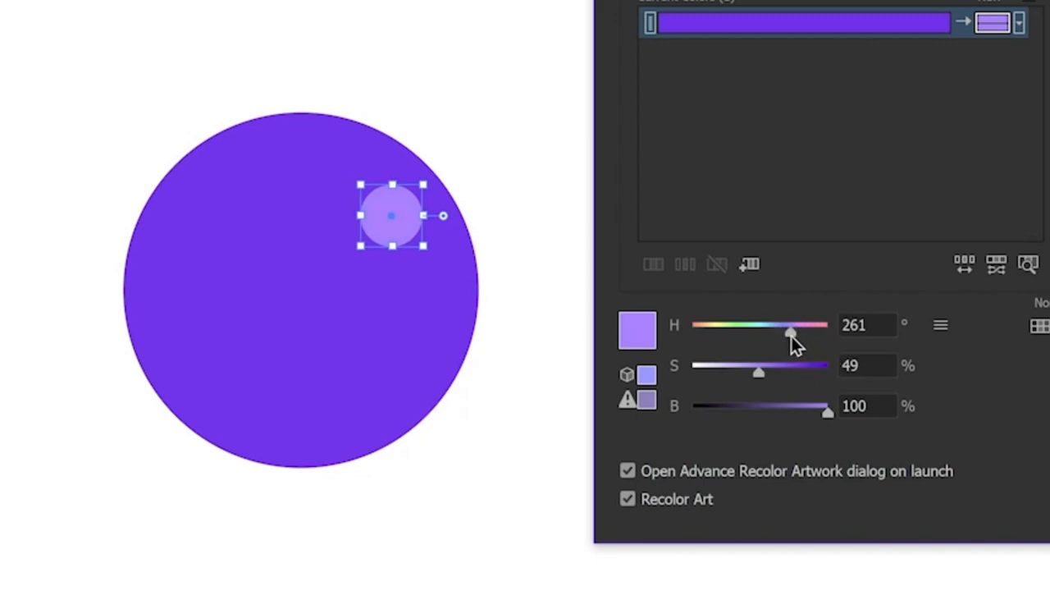
pyautogui.moveTo(759, 371); pyautogui.dragTo(785, 371)
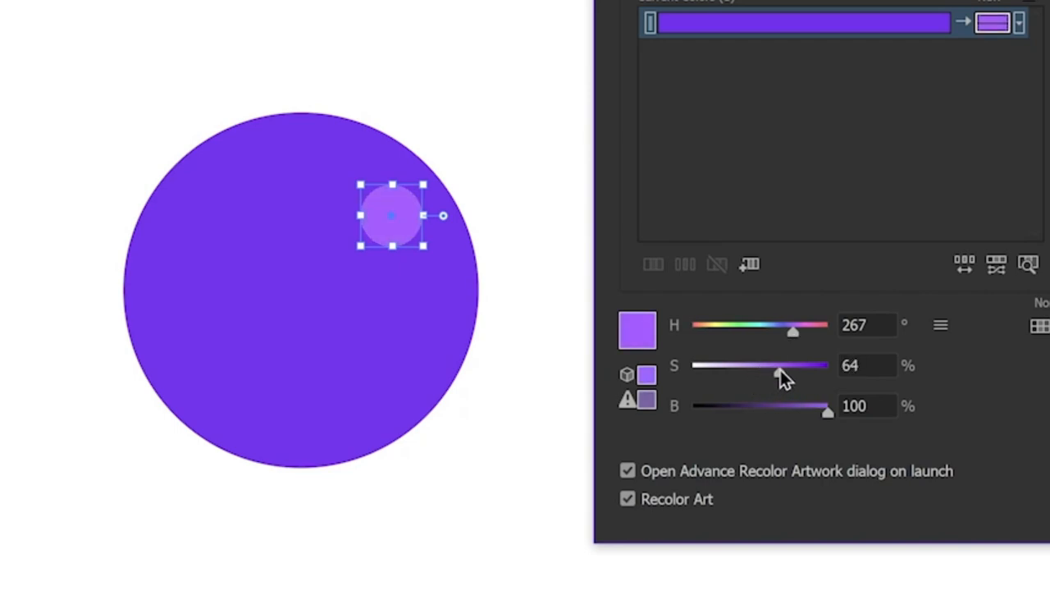
pyautogui.moveTo(777, 365); pyautogui.dragTo(739, 364)
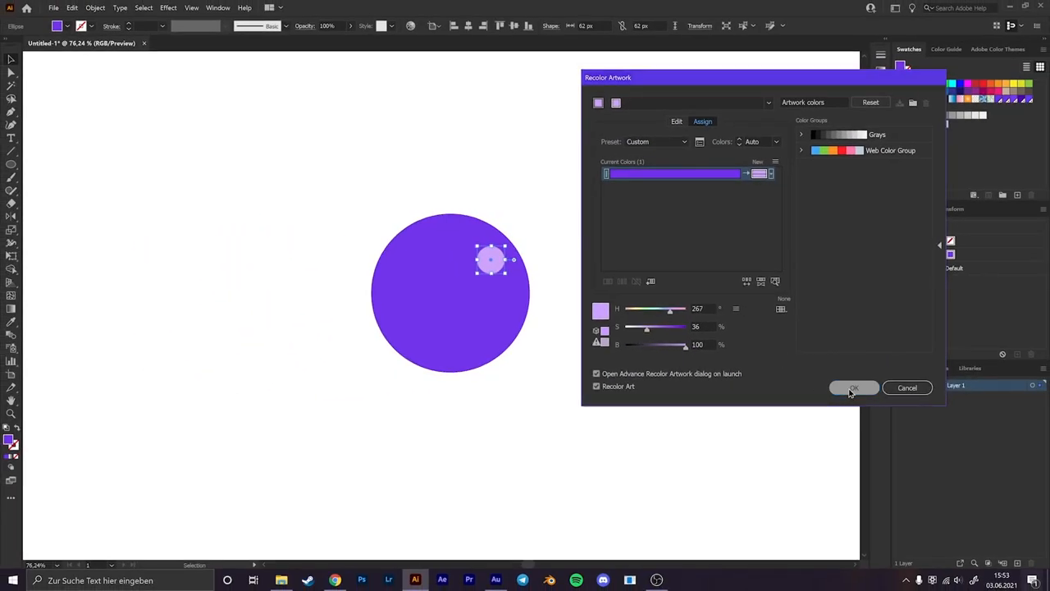
pyautogui.click(853, 387)
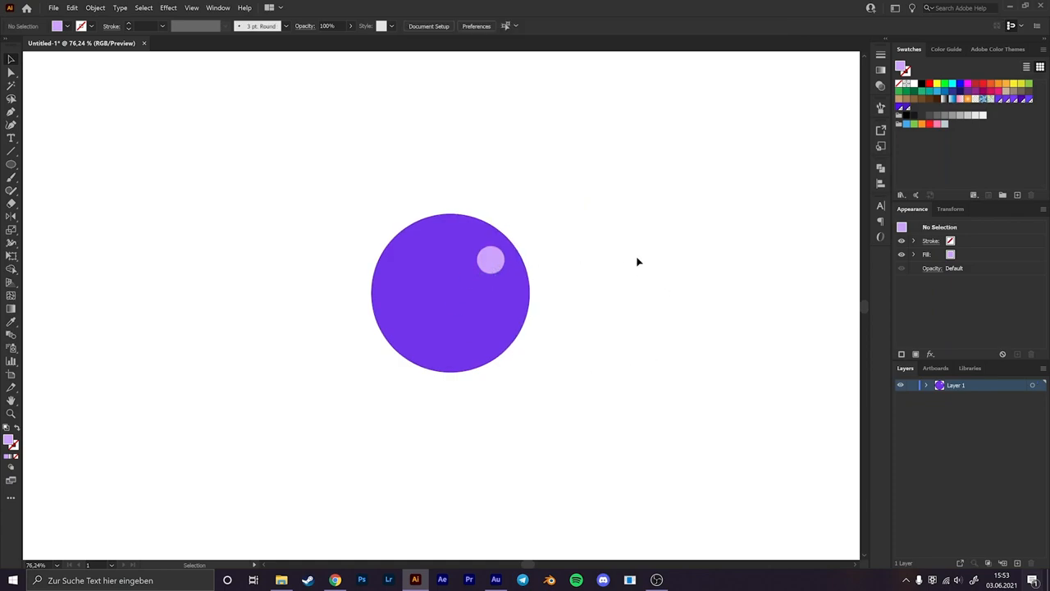
pyautogui.moveTo(622, 261)
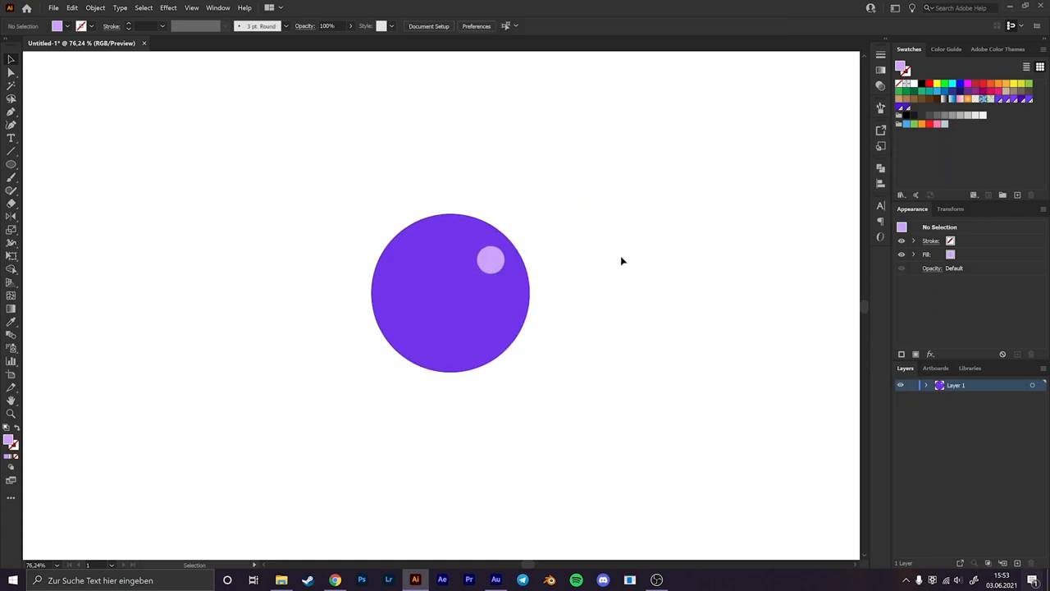
pyautogui.moveTo(591, 239)
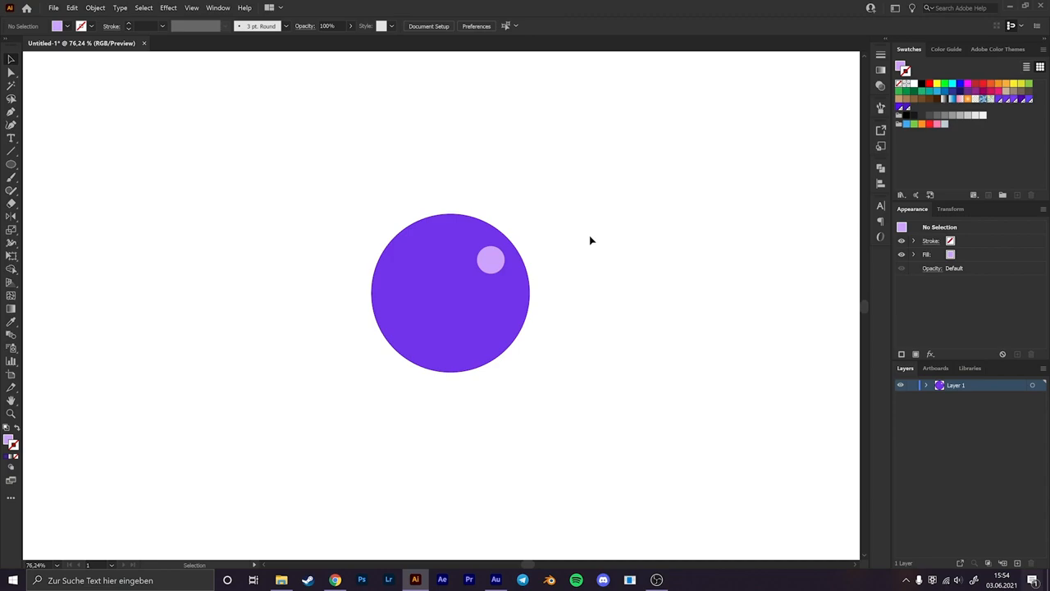
pyautogui.moveTo(617, 237)
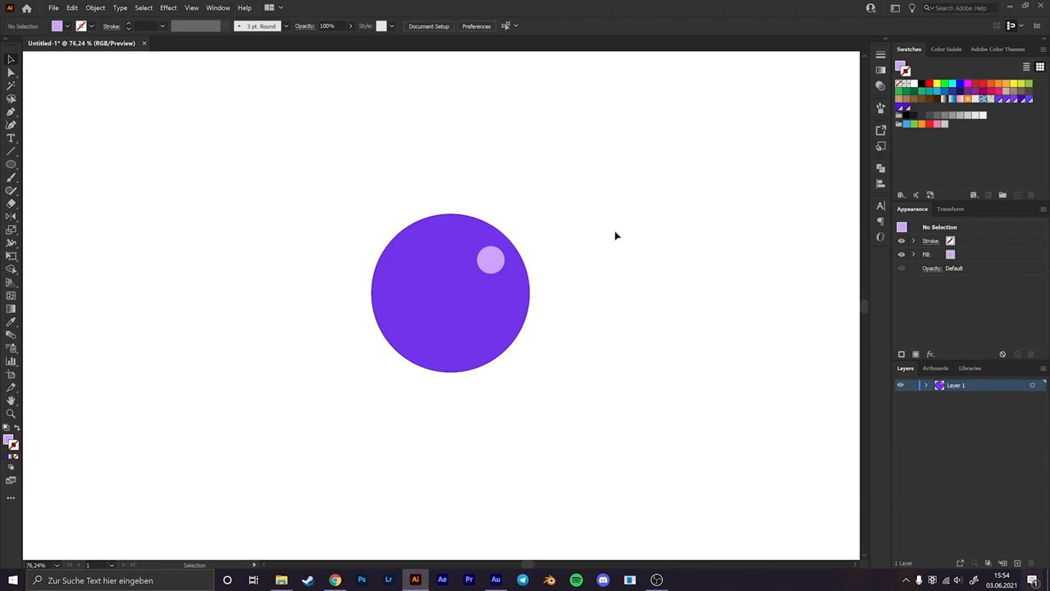
pyautogui.moveTo(610, 226)
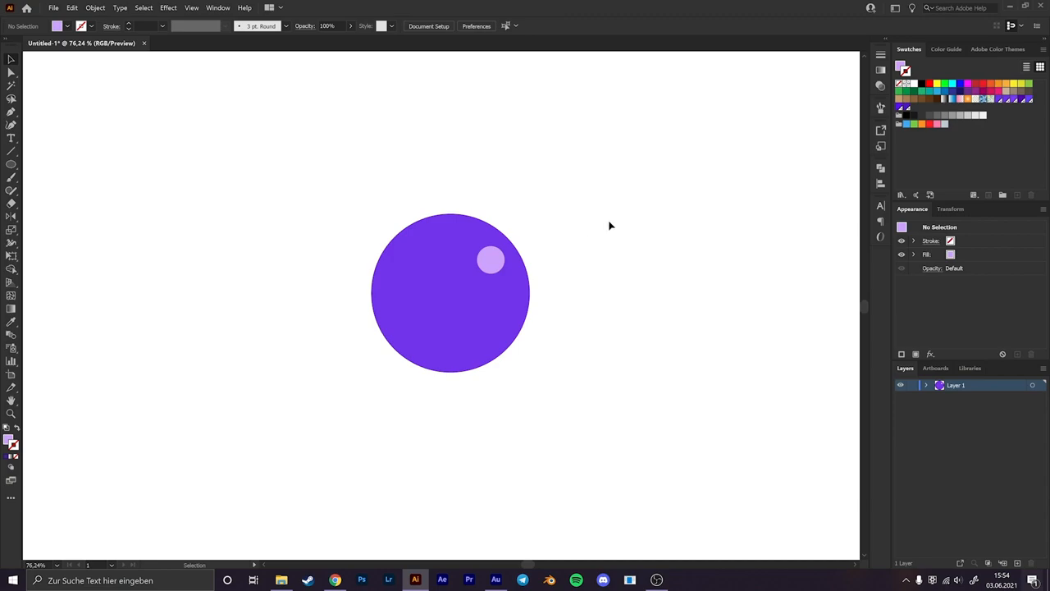
pyautogui.moveTo(467, 357)
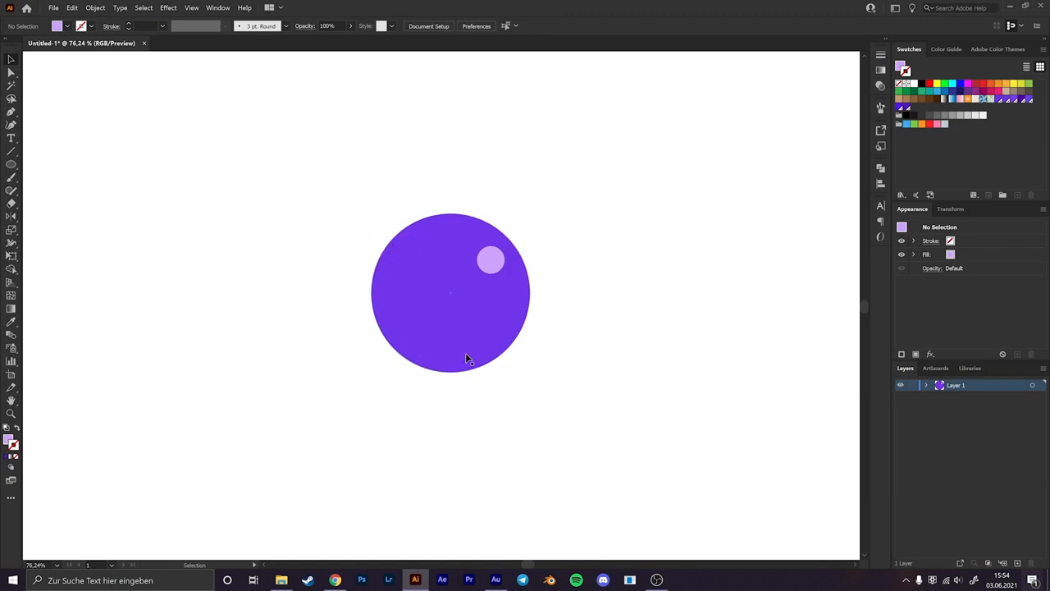
pyautogui.moveTo(384, 310)
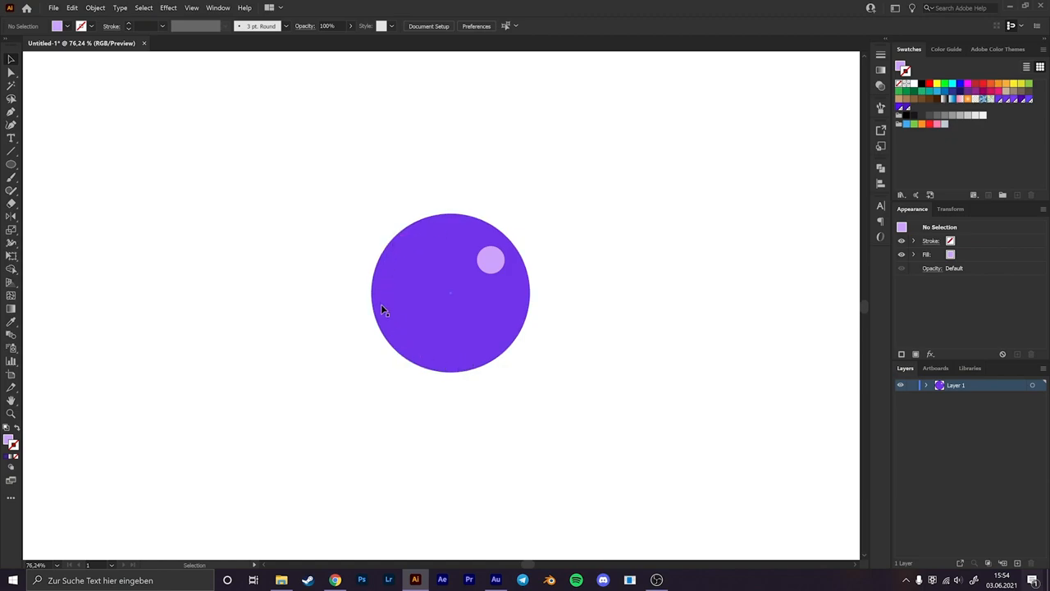
pyautogui.moveTo(474, 327)
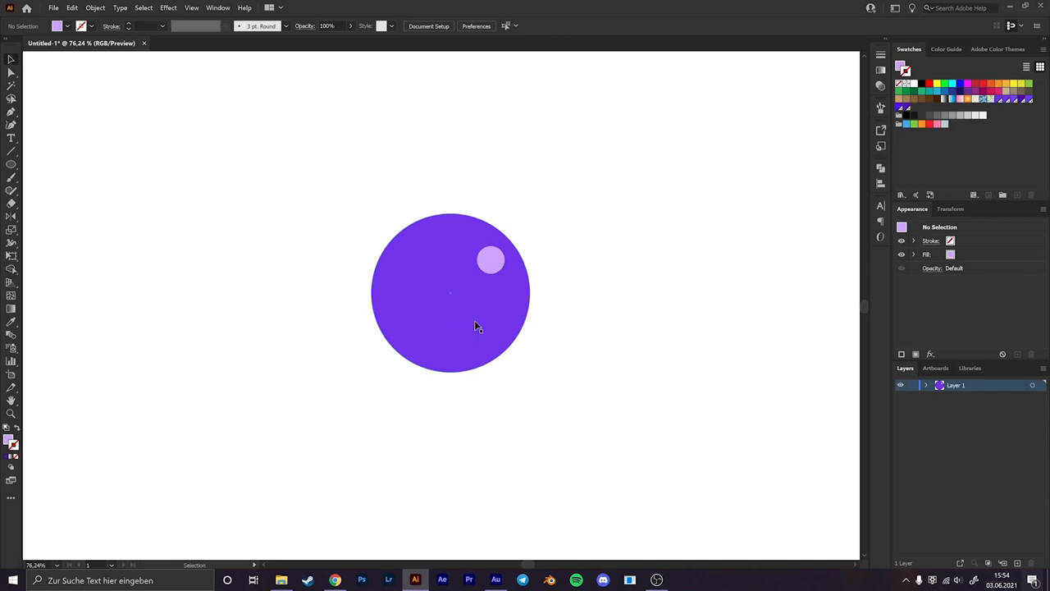
pyautogui.moveTo(469, 320)
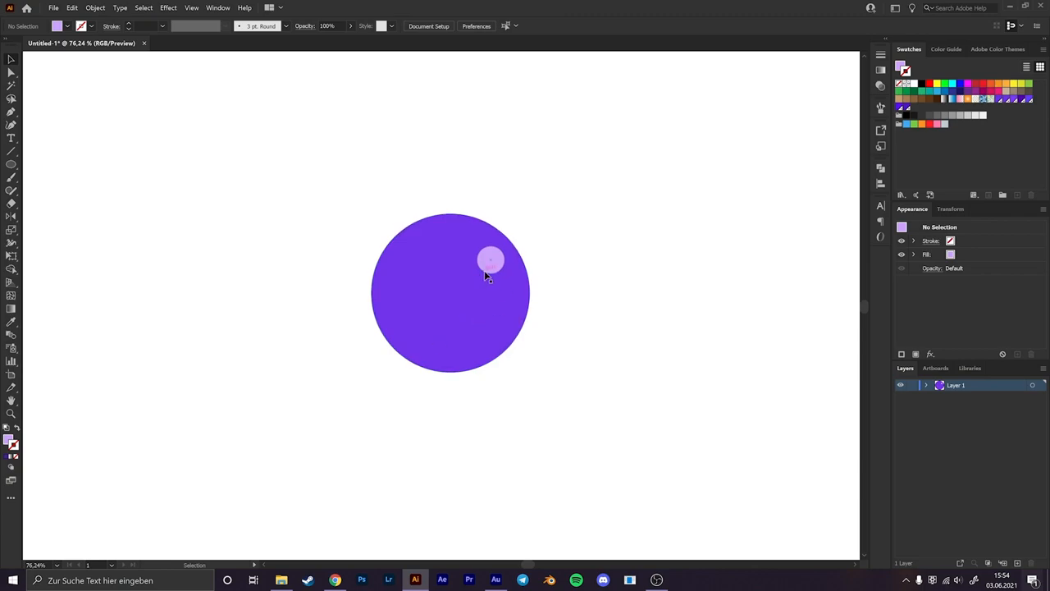
pyautogui.moveTo(414, 331)
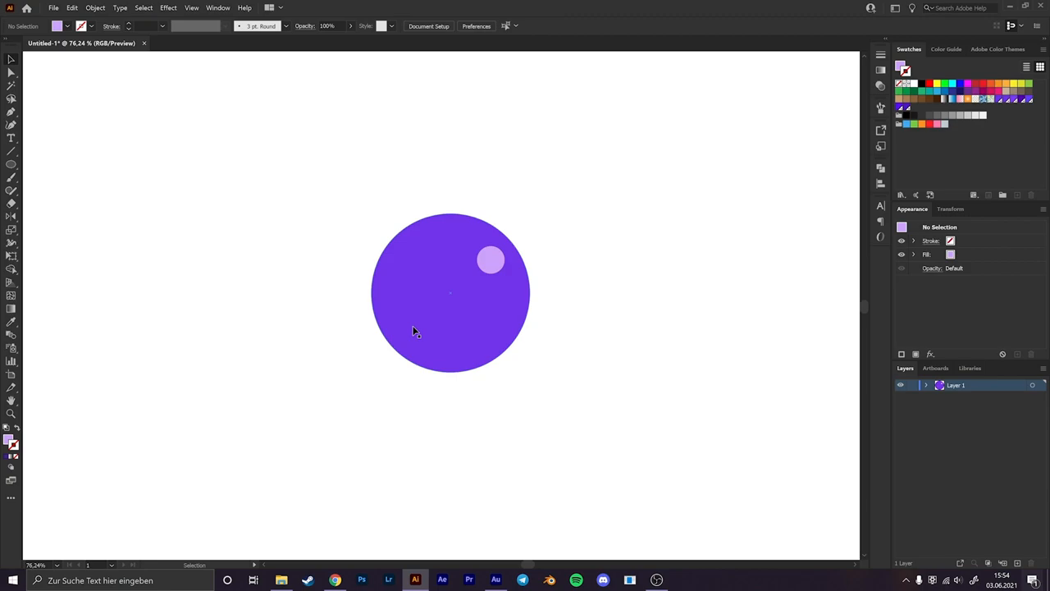
pyautogui.moveTo(410, 299)
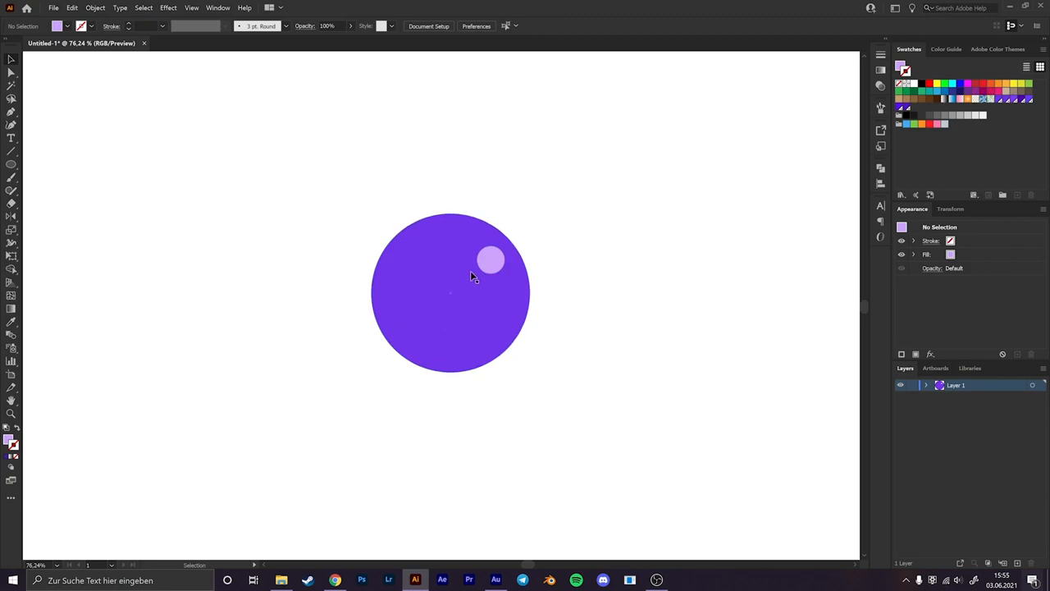
pyautogui.moveTo(10, 151)
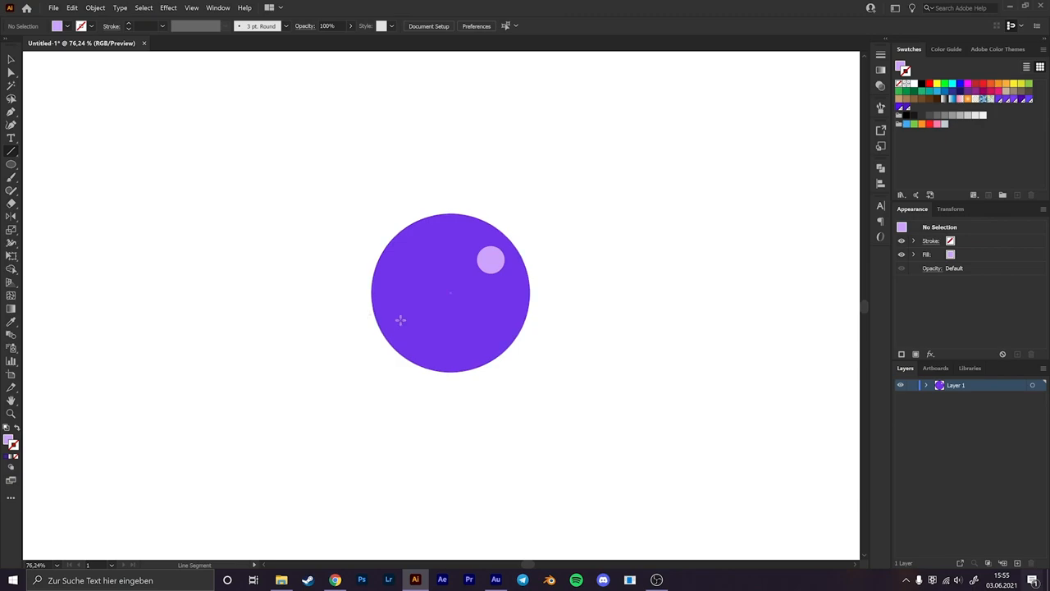
# Draw a straight line from the sphere's centre across it with the Line Segment tool.
pyautogui.moveTo(450, 292); pyautogui.dragTo(608, 295)
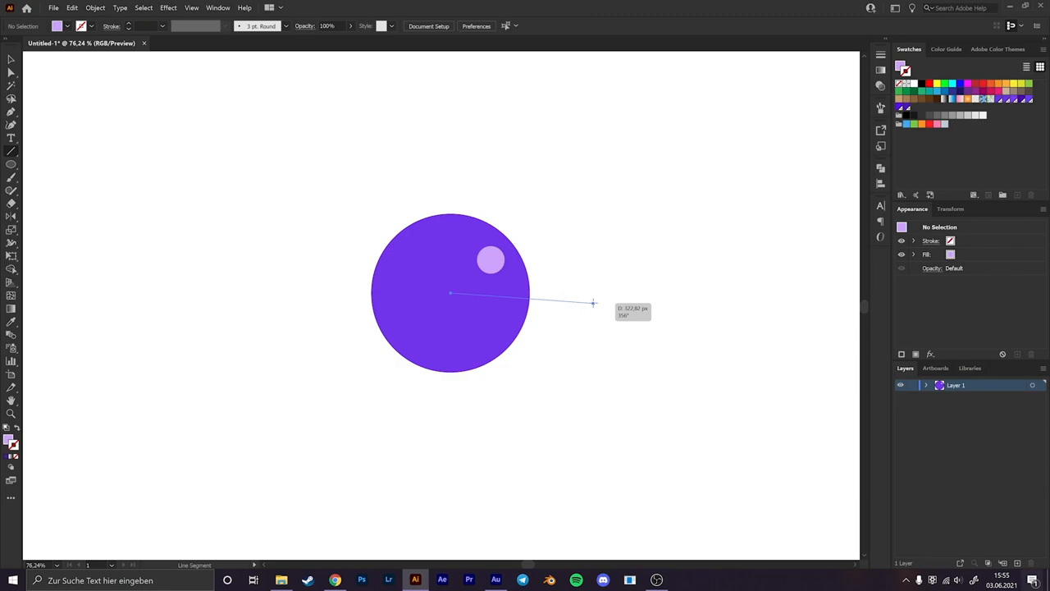
pyautogui.moveTo(594, 303); pyautogui.dragTo(523, 304)
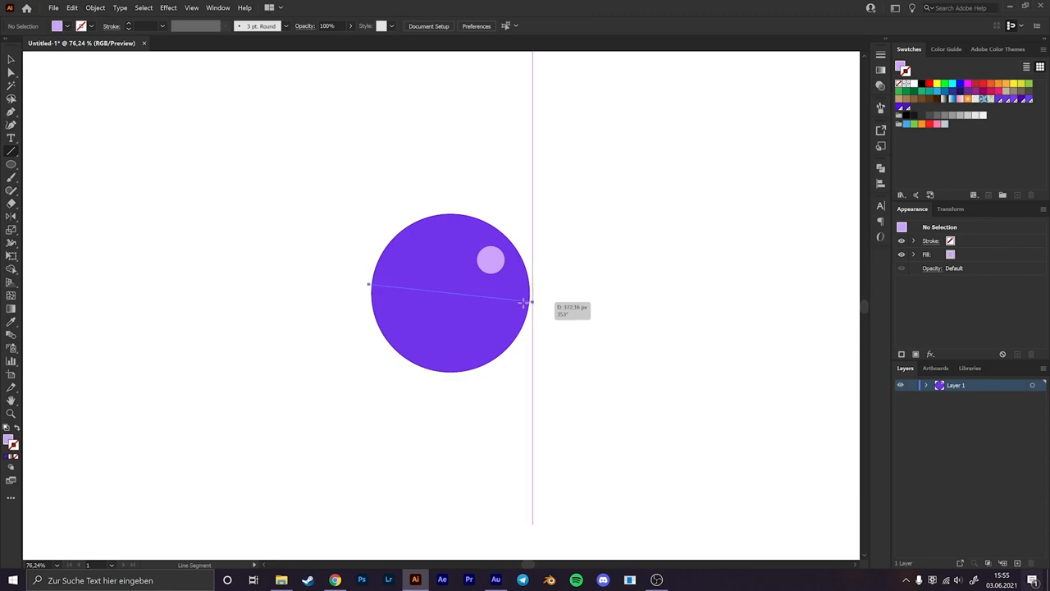
pyautogui.moveTo(522, 304); pyautogui.dragTo(558, 264)
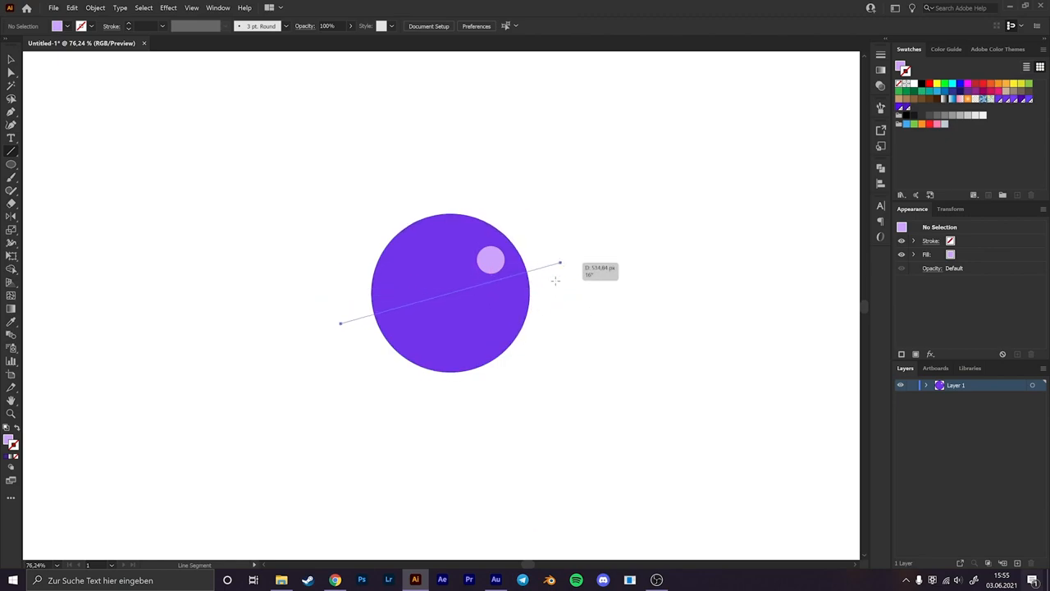
pyautogui.moveTo(558, 264); pyautogui.dragTo(565, 285)
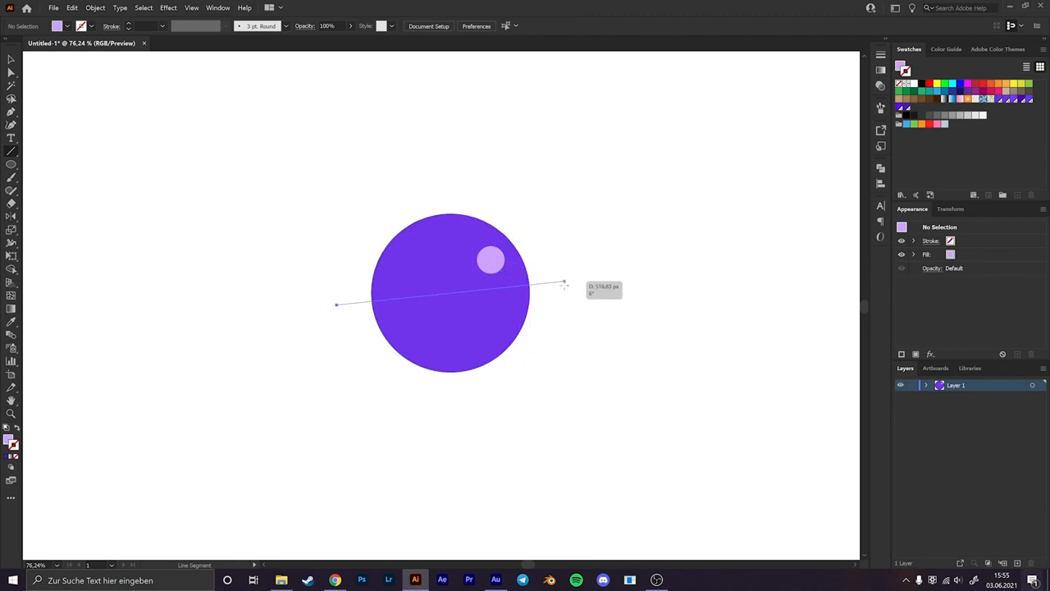
pyautogui.moveTo(564, 283); pyautogui.dragTo(573, 327)
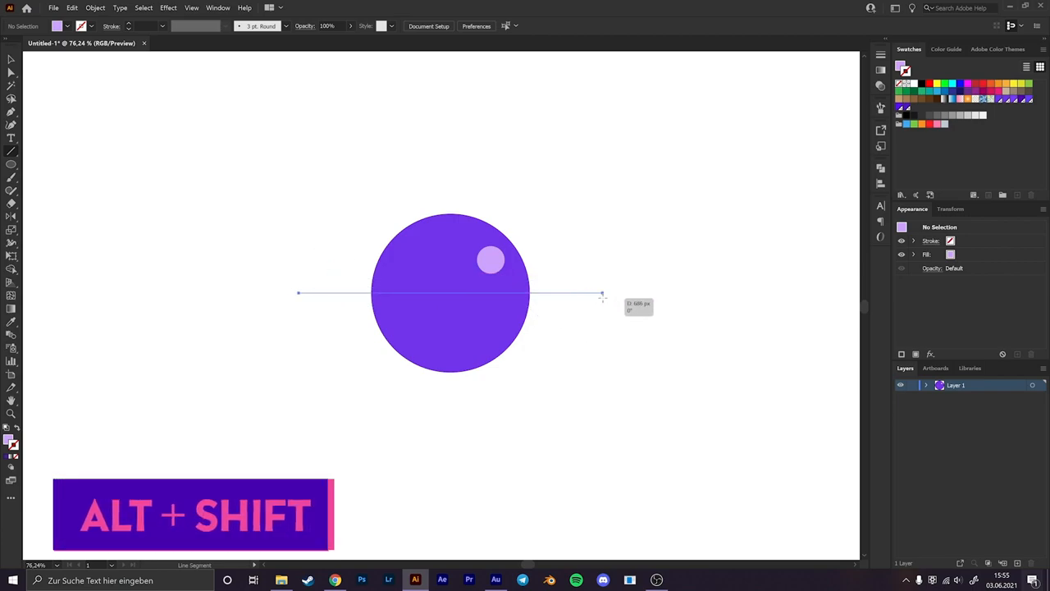
pyautogui.moveTo(600, 292); pyautogui.dragTo(521, 302)
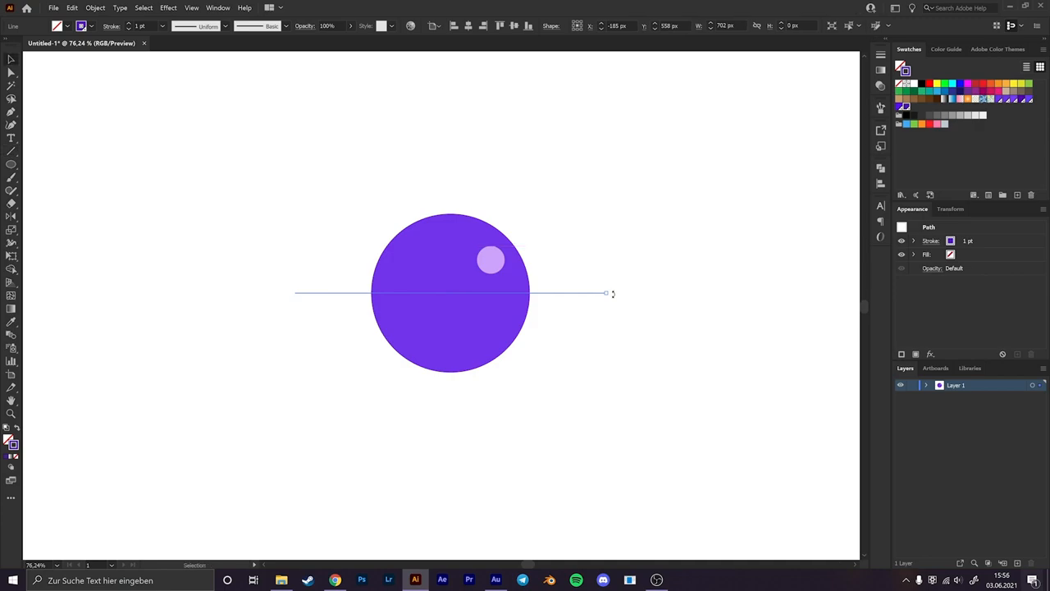
pyautogui.moveTo(606, 292); pyautogui.dragTo(555, 193)
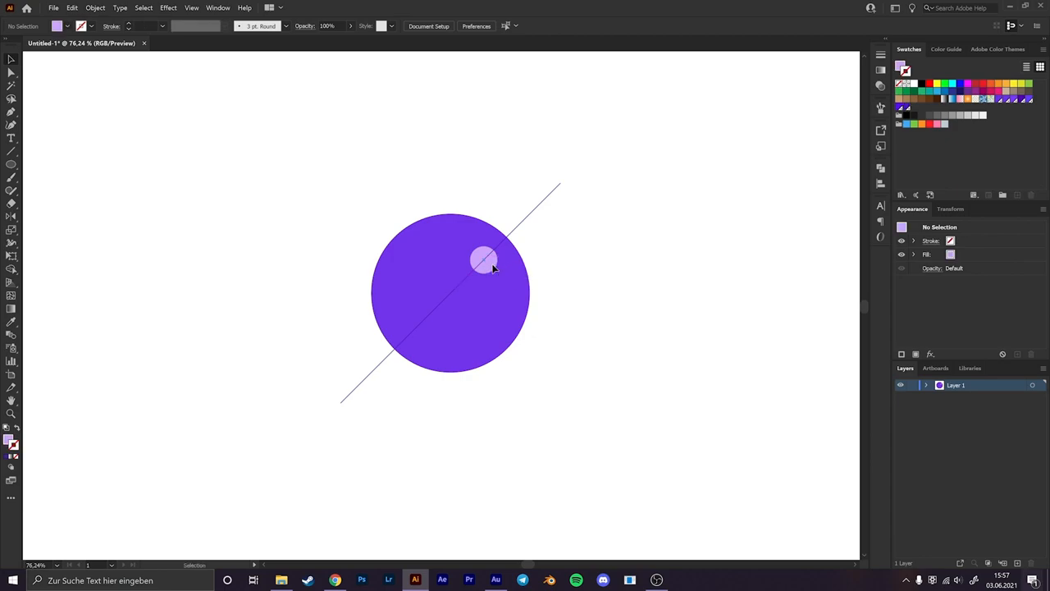
# Leave the line running diagonally through the sphere and deselect.
pyautogui.click(190, 6)
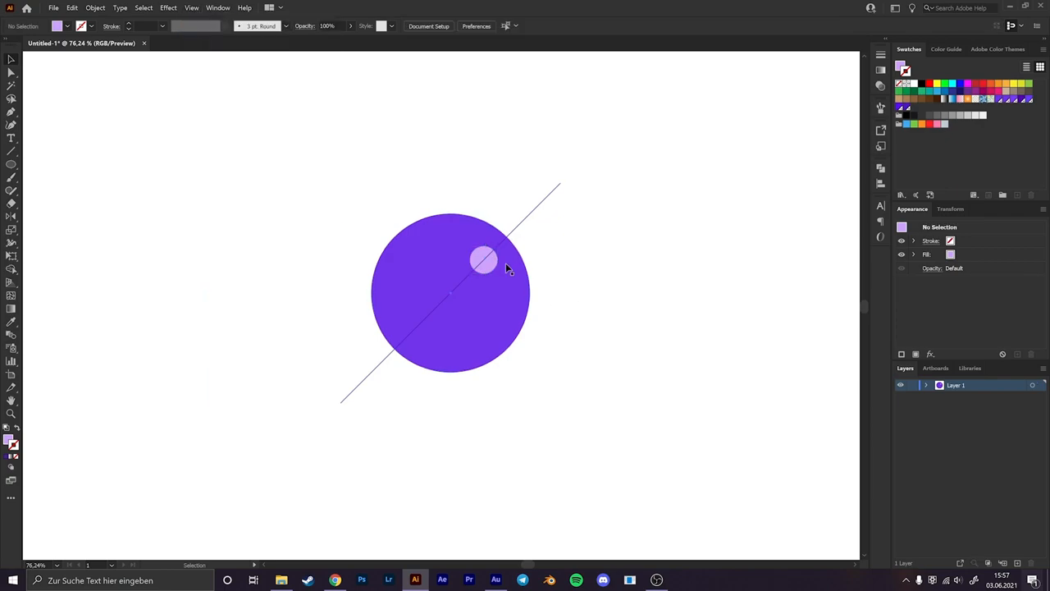
pyautogui.moveTo(583, 289)
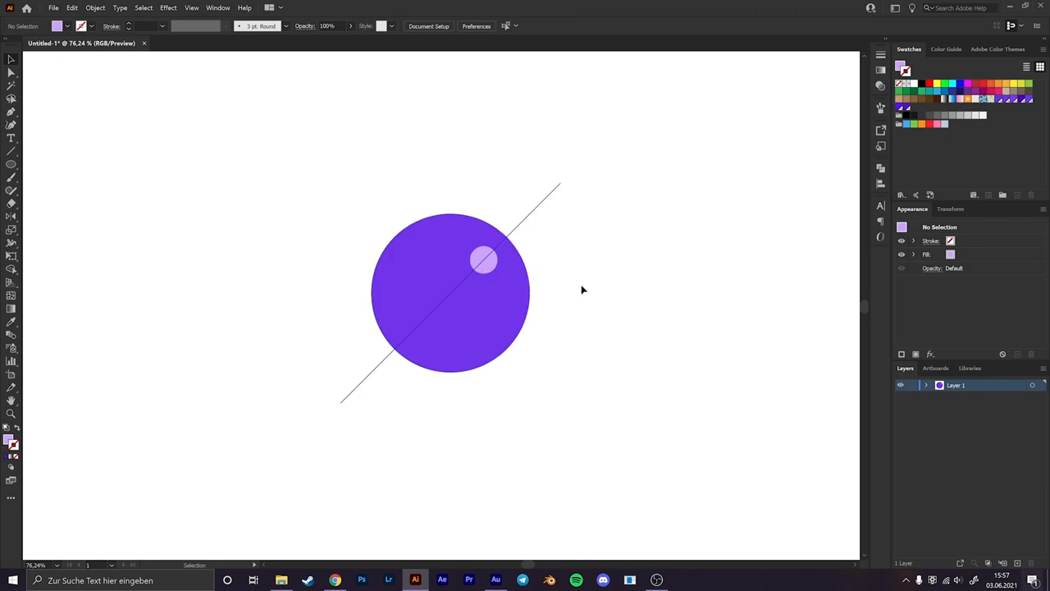
pyautogui.moveTo(443, 282)
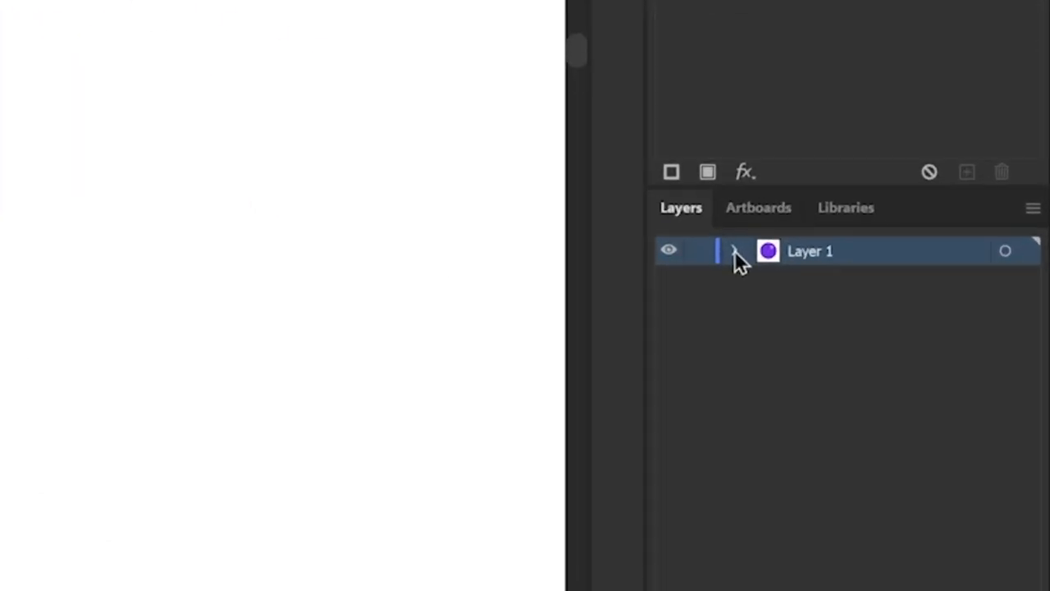
# Expand Layer 1 and shift the pasted circle copy up and to the right.
pyautogui.click(735, 251)
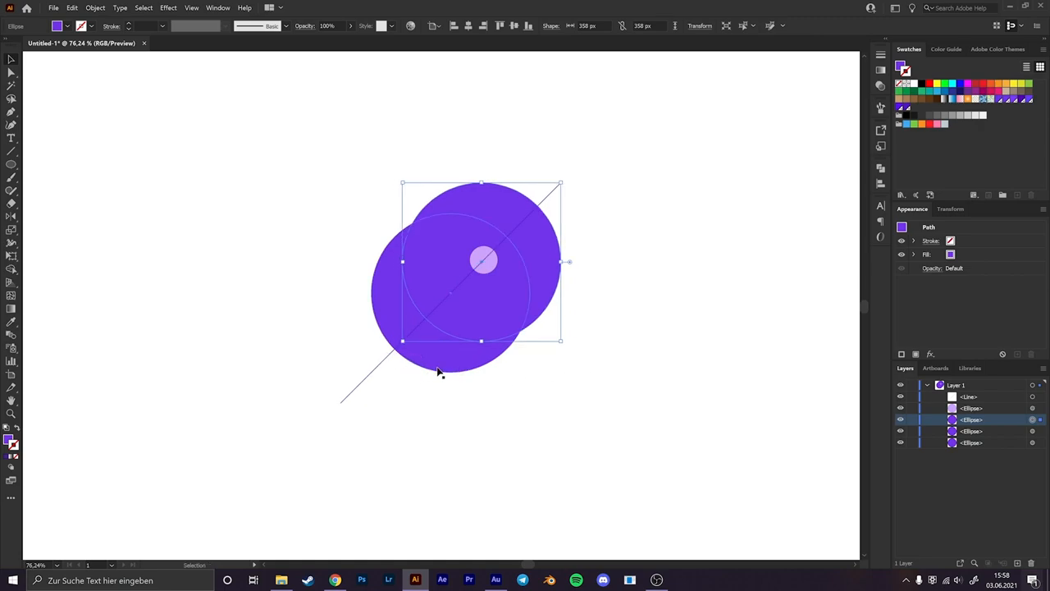
pyautogui.moveTo(482, 261); pyautogui.dragTo(450, 292)
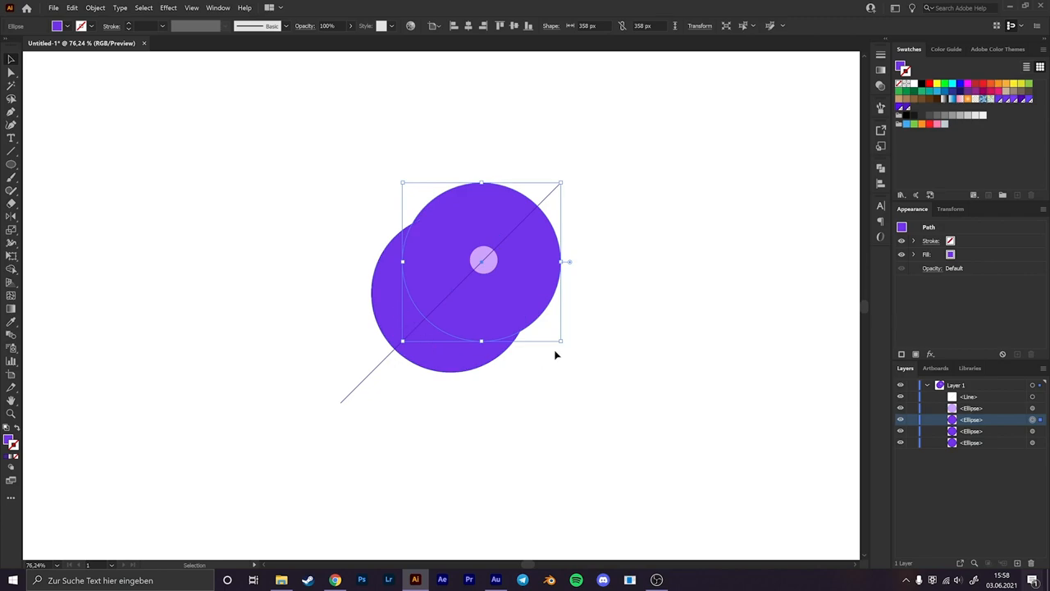
pyautogui.moveTo(548, 292)
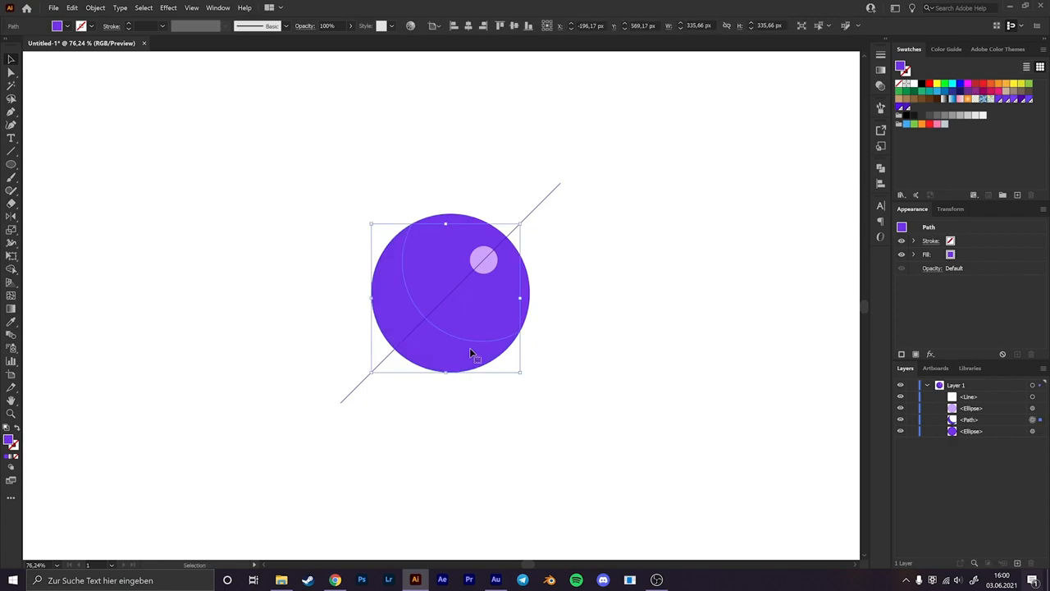
pyautogui.moveTo(473, 357)
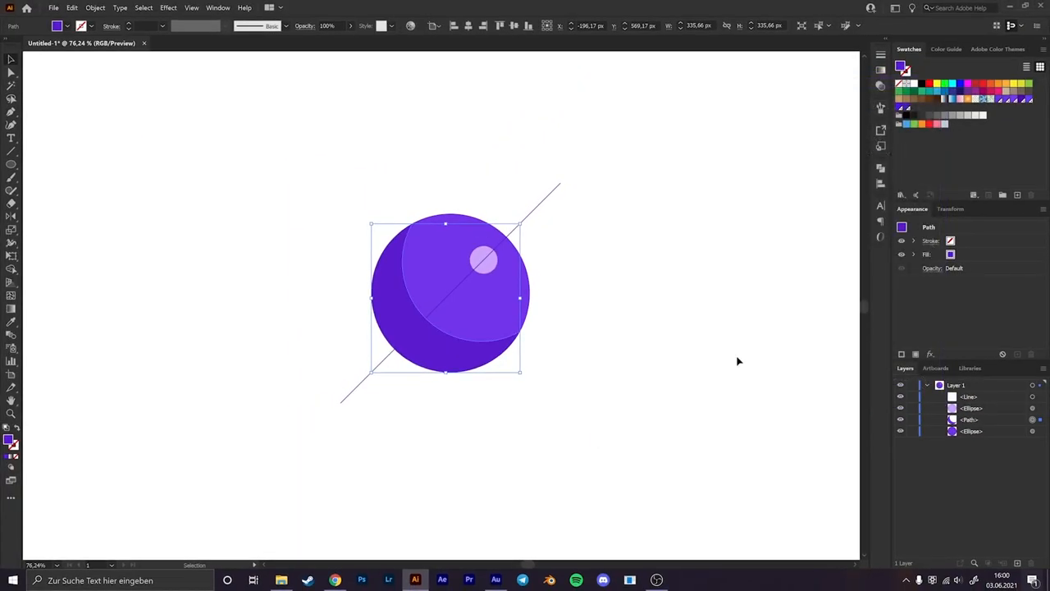
# Deselect to show the darker purple crescent shading on the sphere's lower left.
pyautogui.click(674, 426)
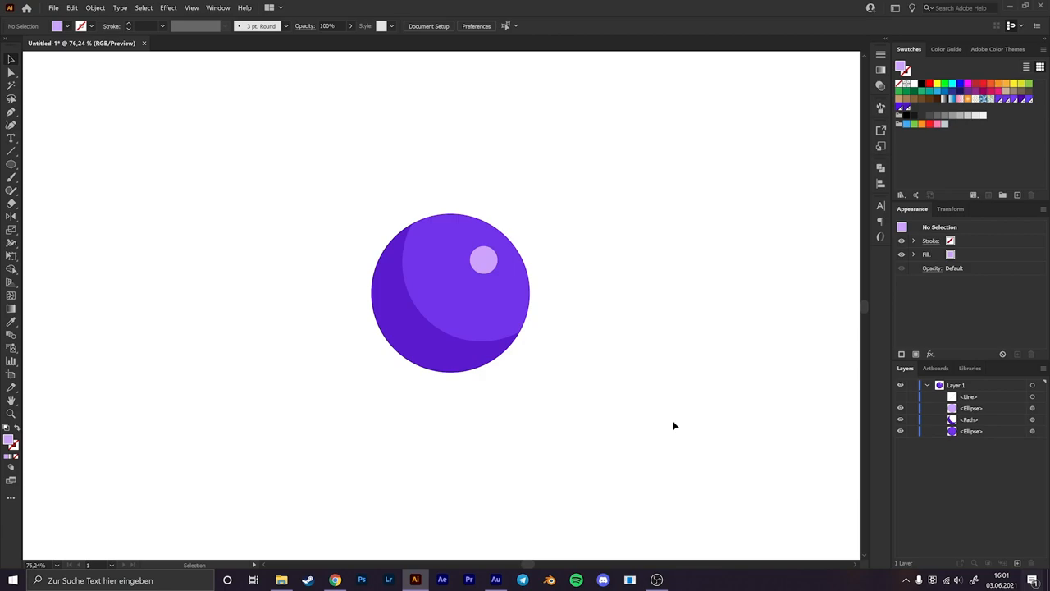
pyautogui.moveTo(495, 424)
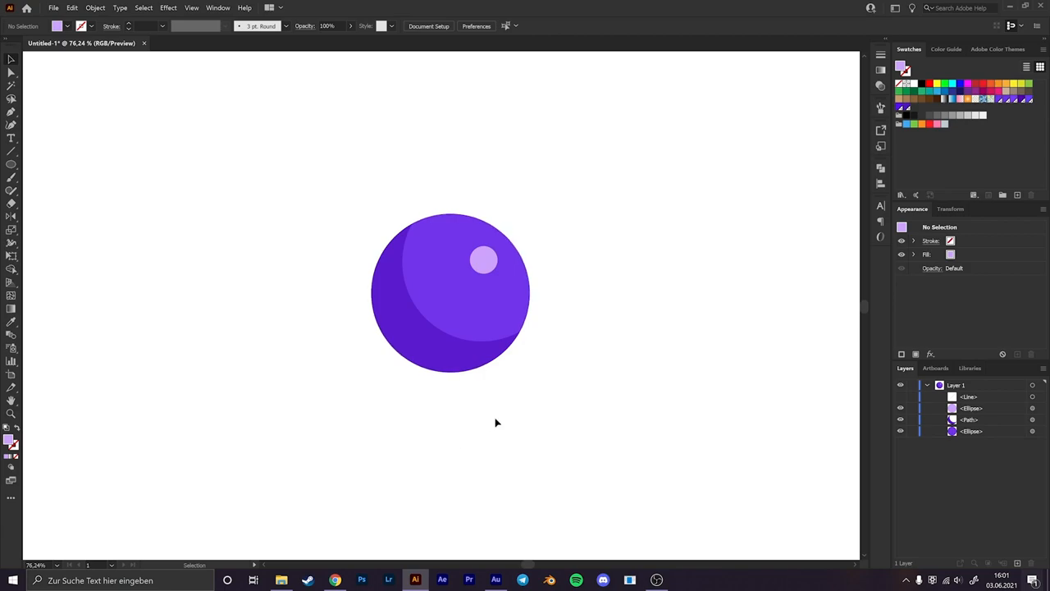
pyautogui.moveTo(552, 304)
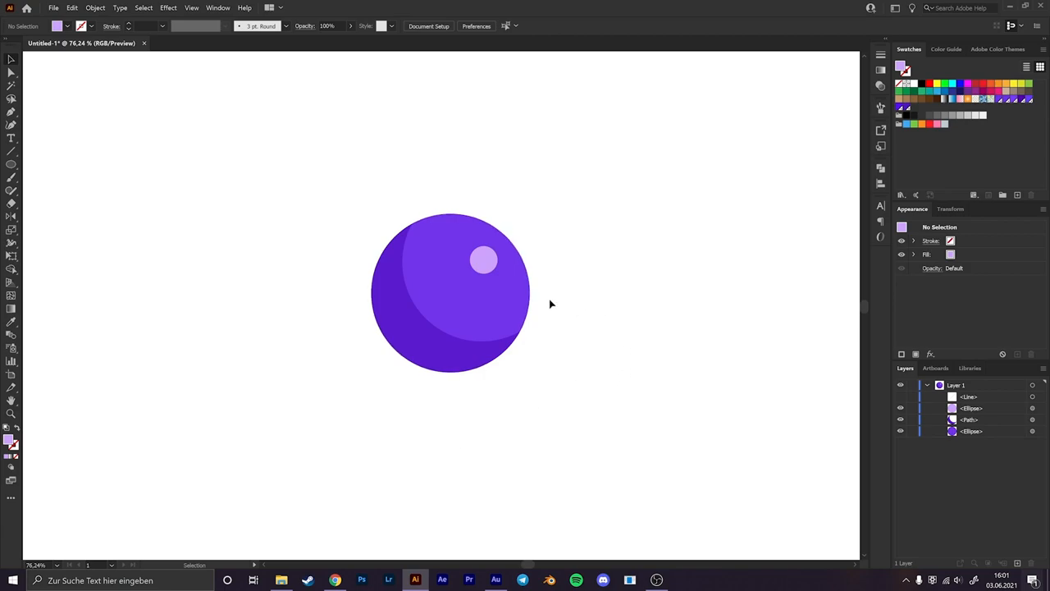
# Give the base circle a 20 pt purple stroke aligned so it blends into the sphere.
pyautogui.click(450, 292)
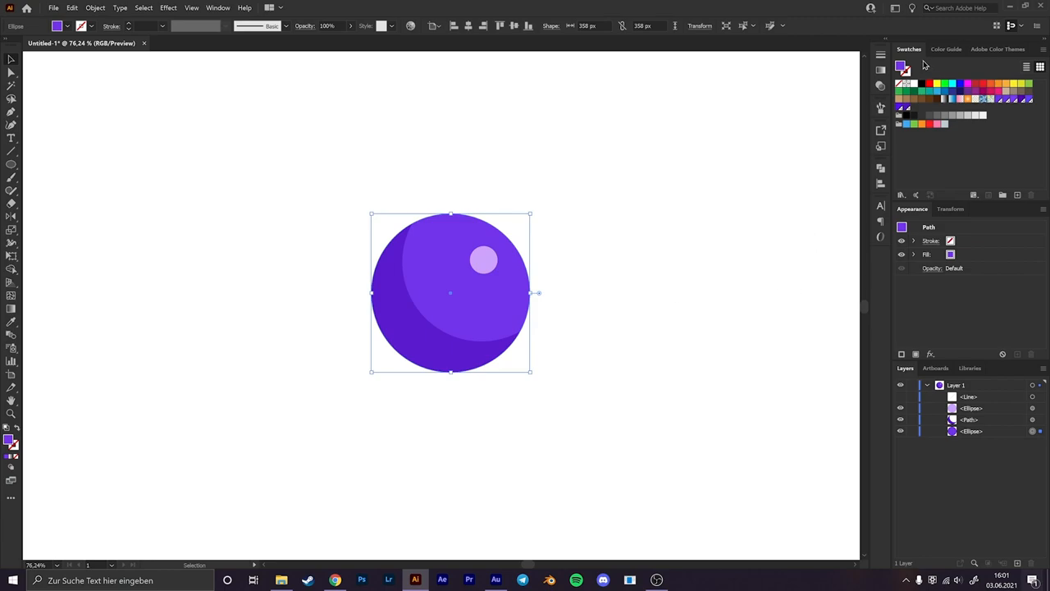
pyautogui.moveTo(566, 332)
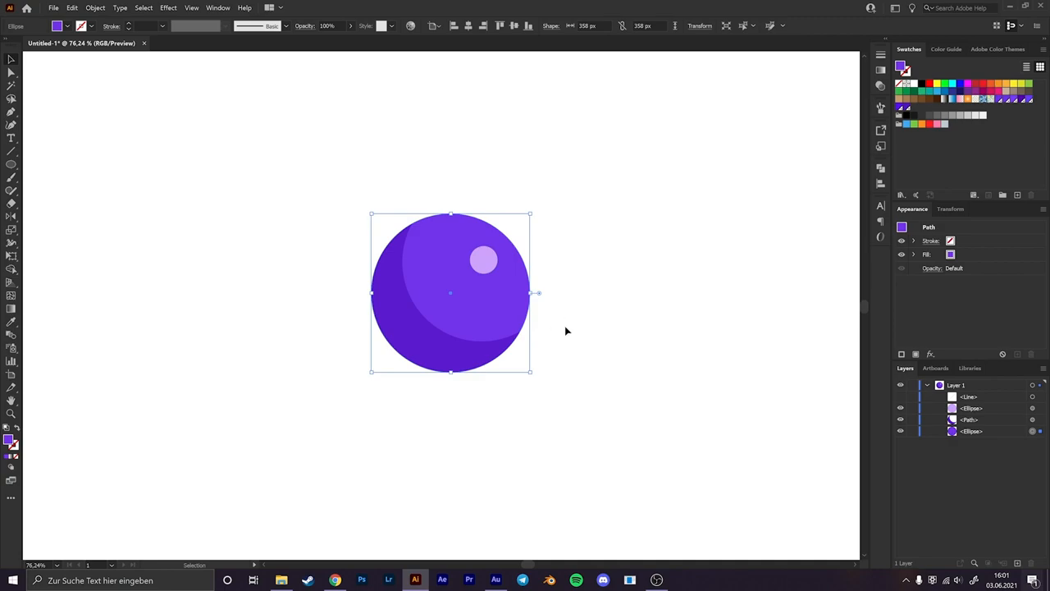
pyautogui.moveTo(578, 340)
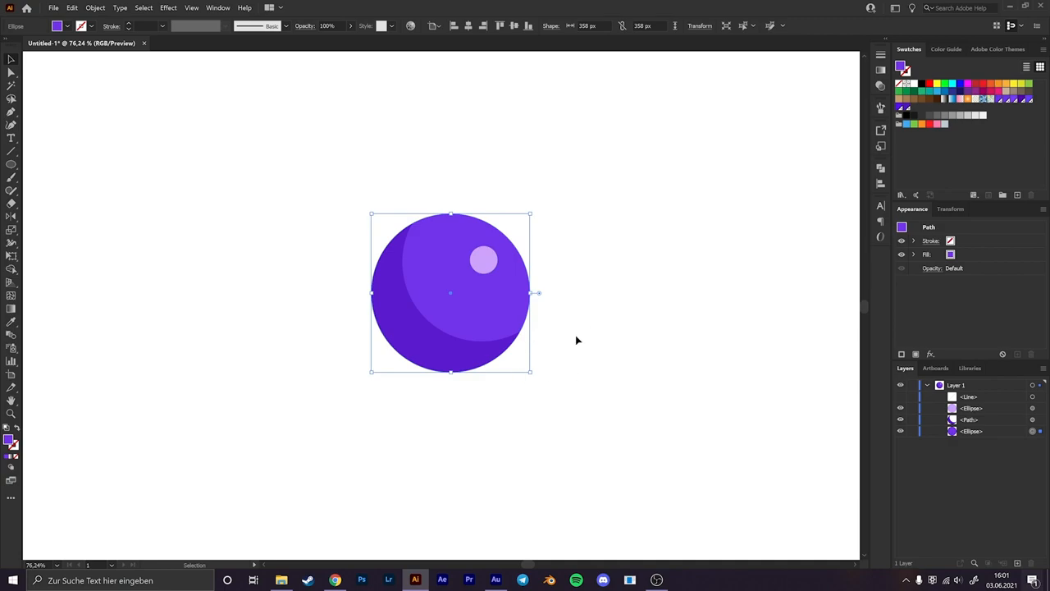
pyautogui.moveTo(583, 338)
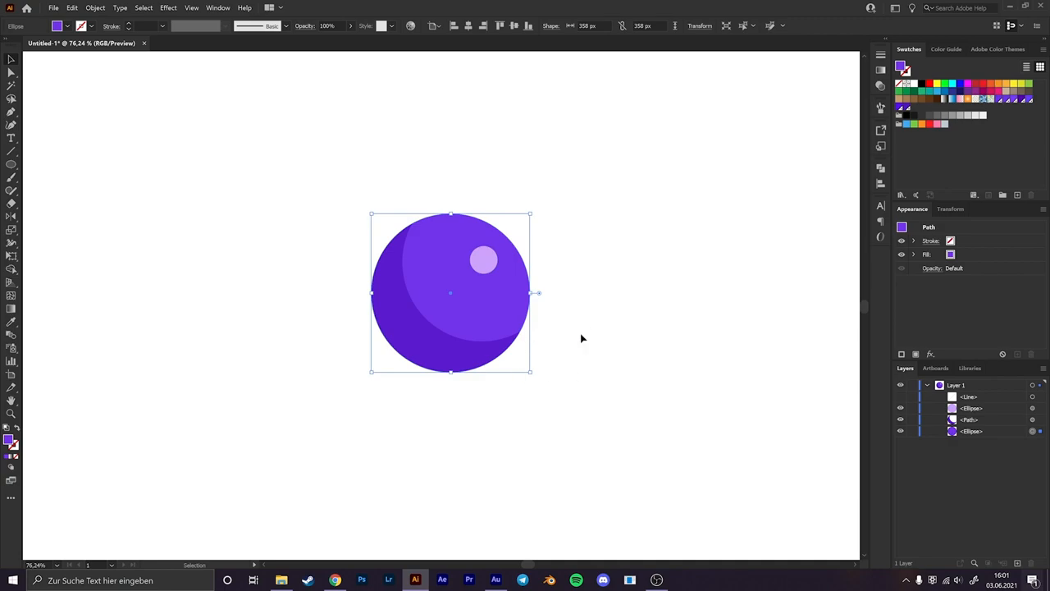
pyautogui.moveTo(572, 312)
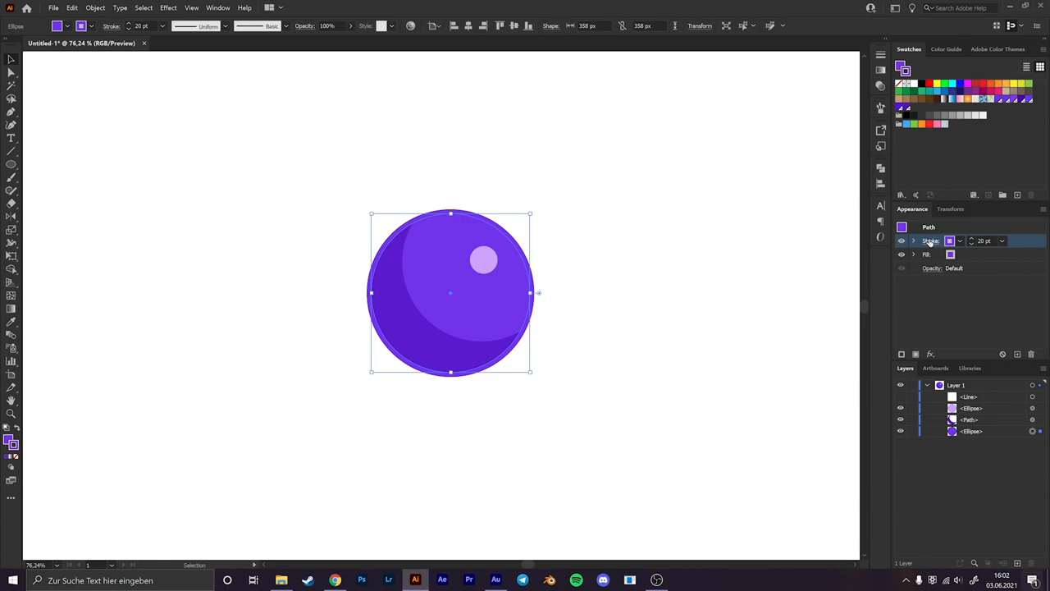
pyautogui.click(932, 240)
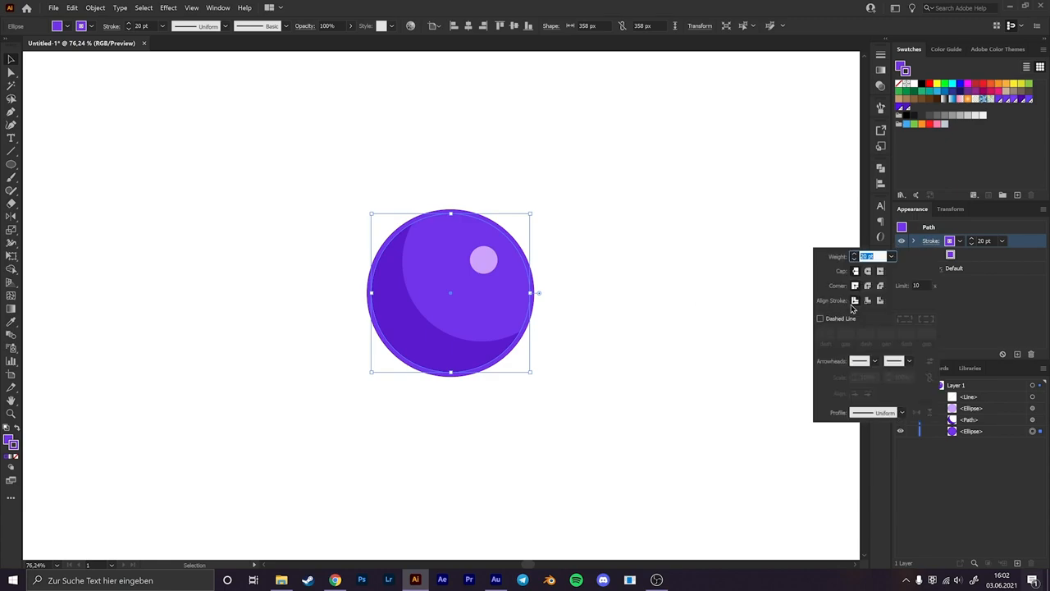
pyautogui.moveTo(807, 305)
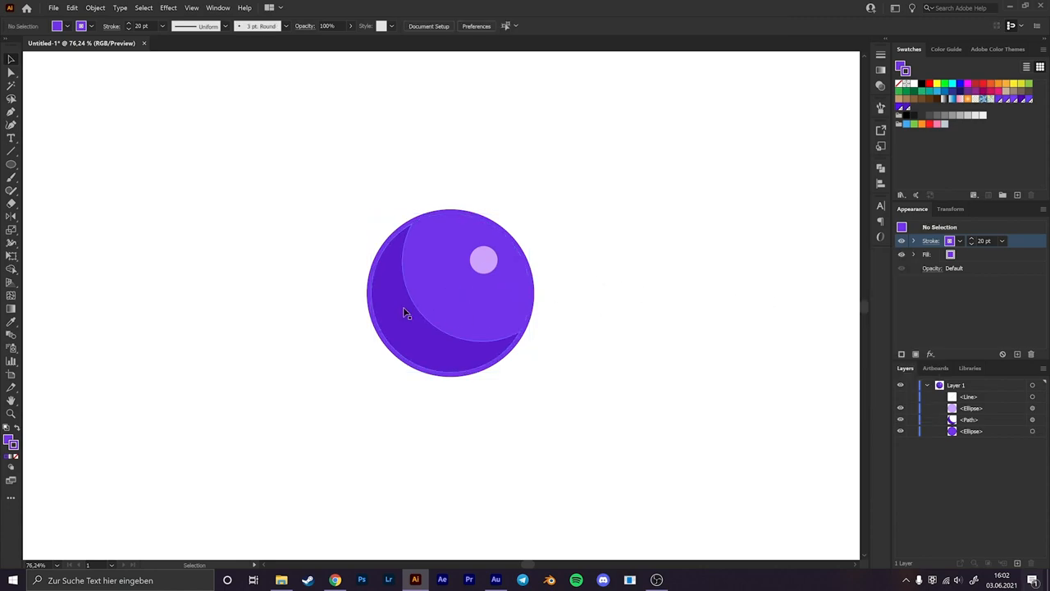
pyautogui.moveTo(418, 329)
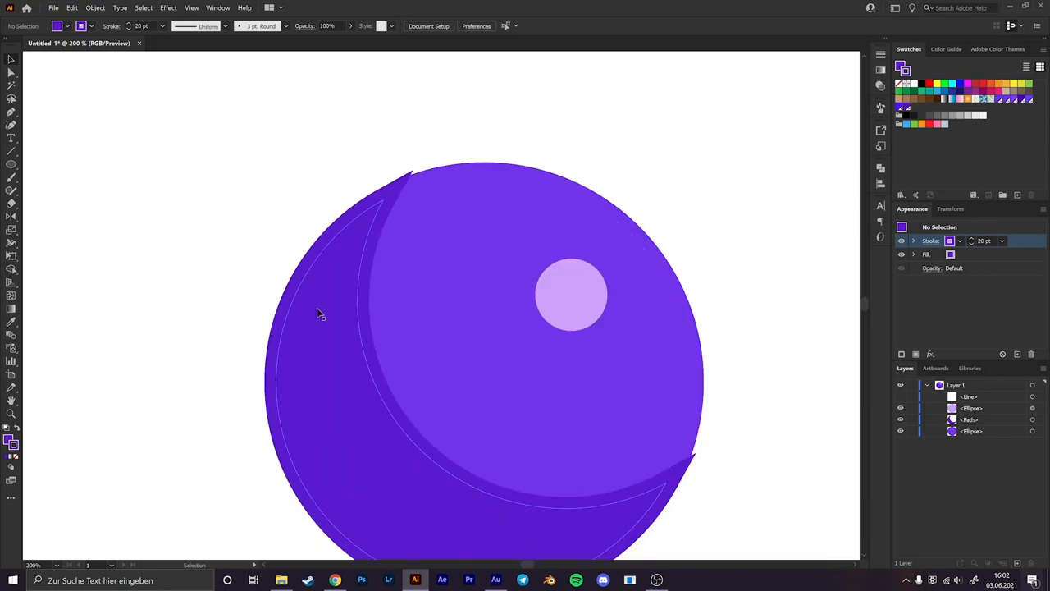
pyautogui.click(932, 240)
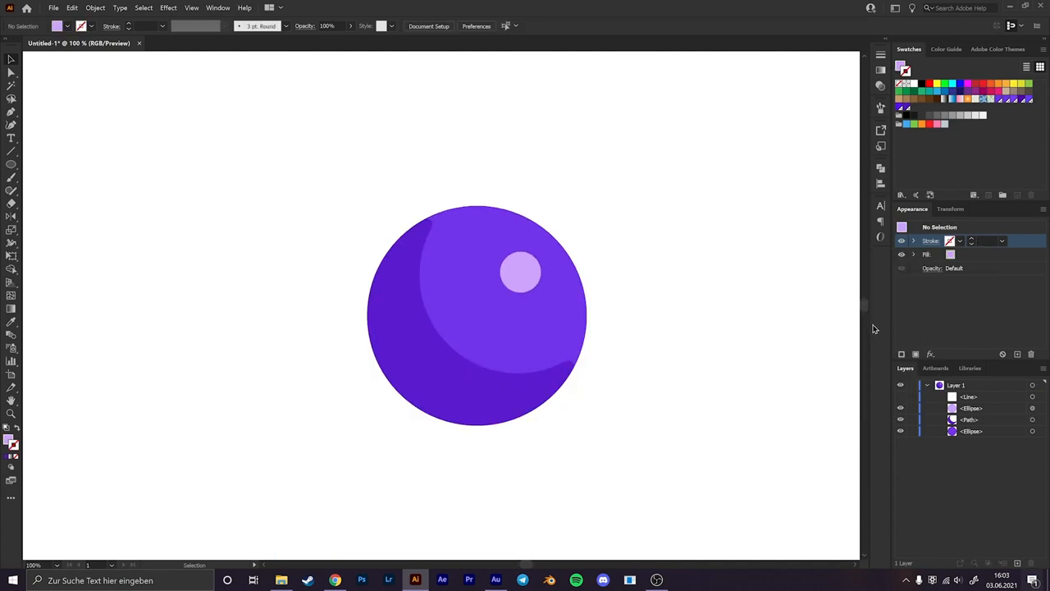
pyautogui.moveTo(803, 322)
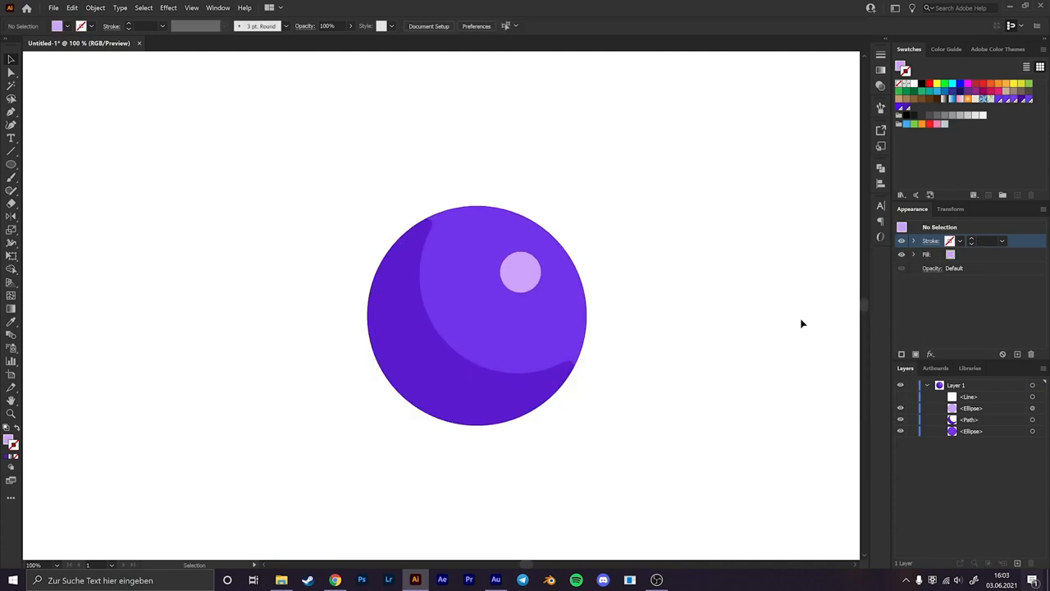
pyautogui.moveTo(541, 358)
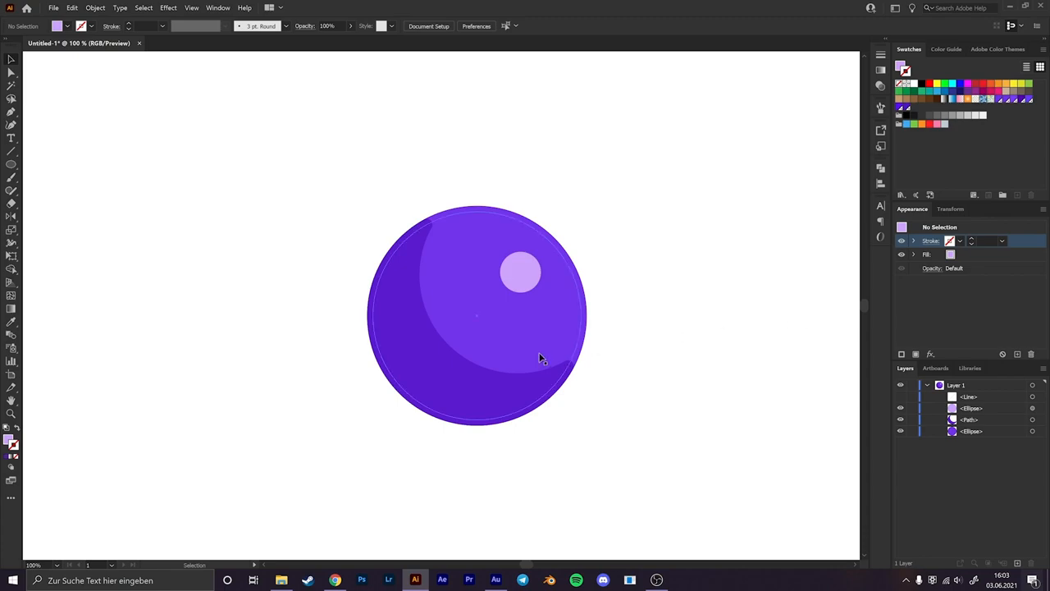
pyautogui.moveTo(371, 340)
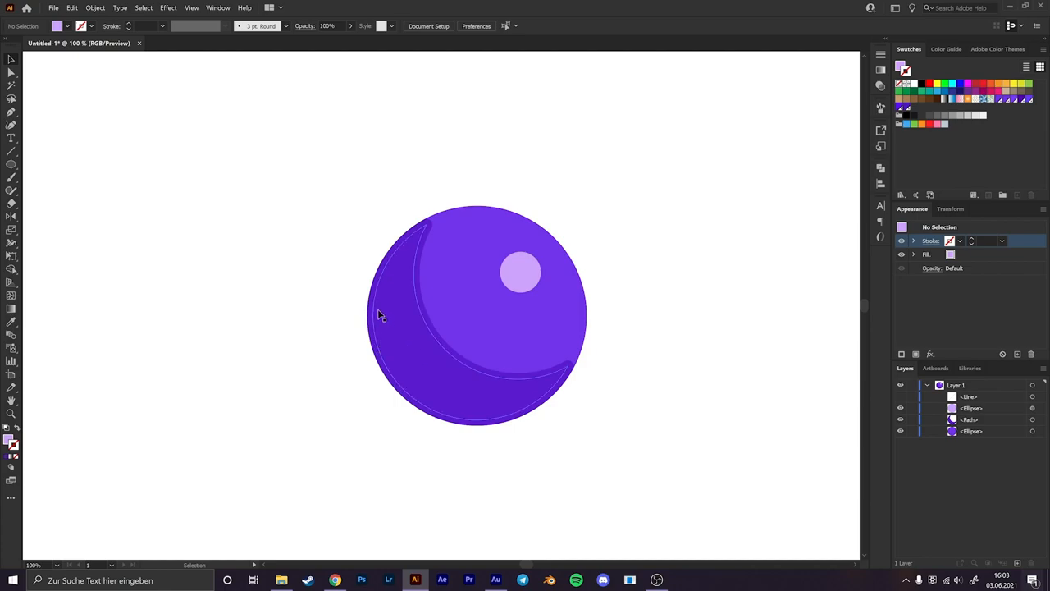
pyautogui.moveTo(430, 411)
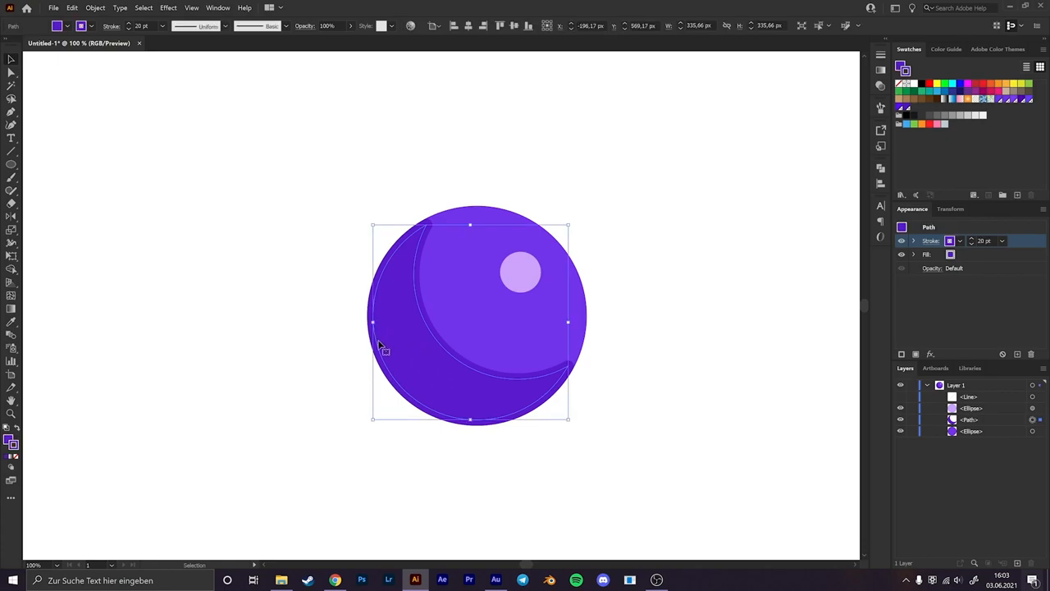
pyautogui.moveTo(808, 458)
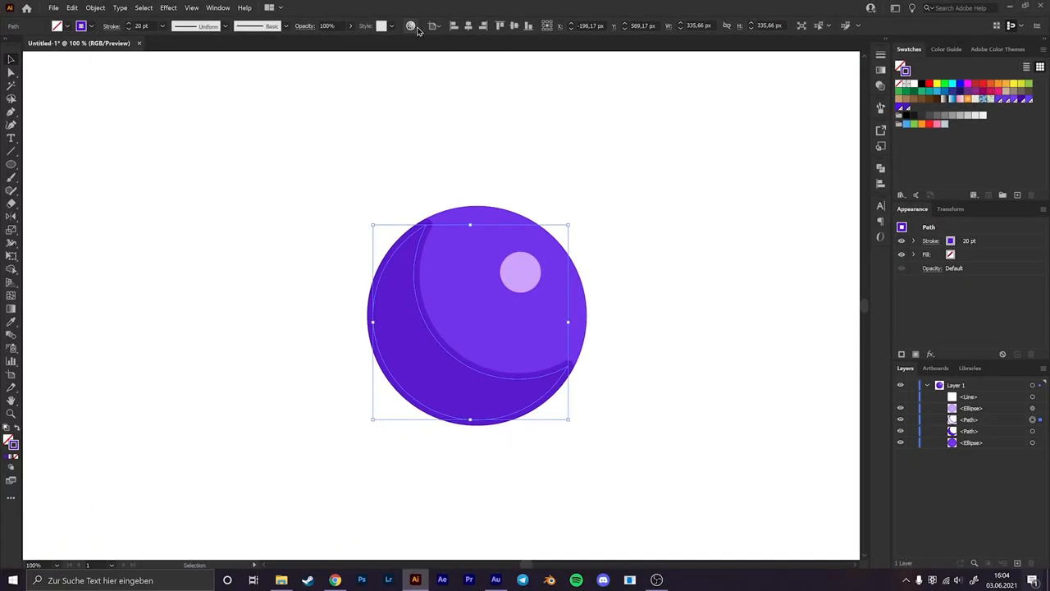
# Darken the stroked rim path's purple in Recolor Artwork by lowering brightness.
pyautogui.click(410, 26)
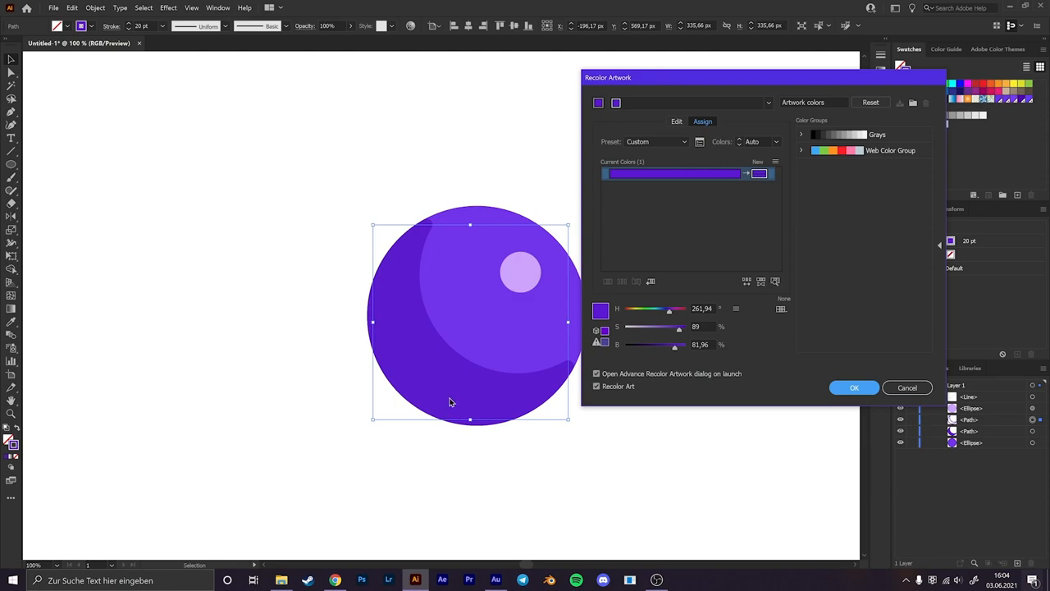
pyautogui.moveTo(679, 344); pyautogui.dragTo(676, 344)
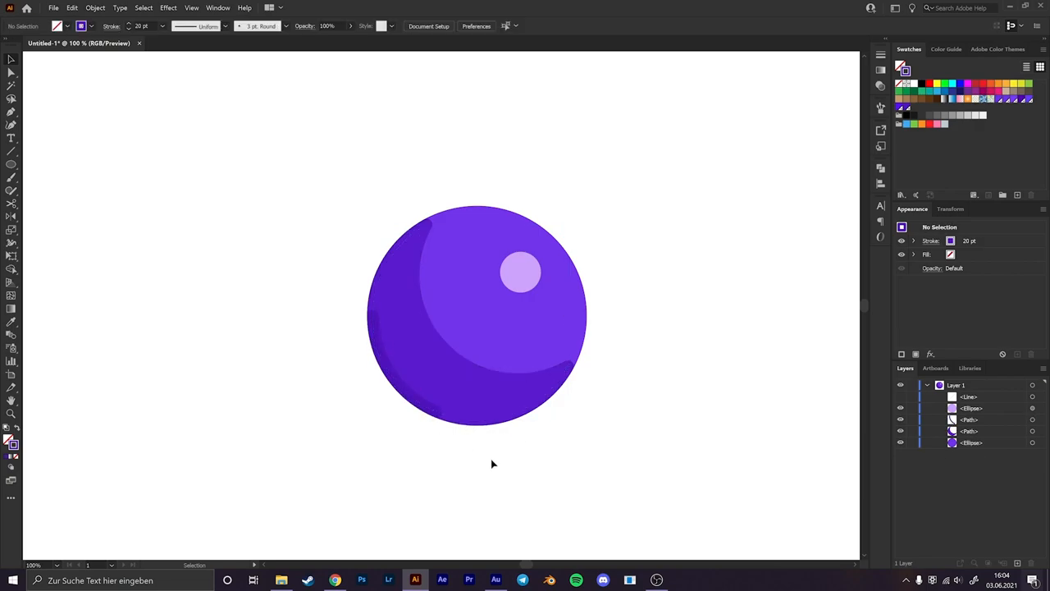
pyautogui.moveTo(406, 401)
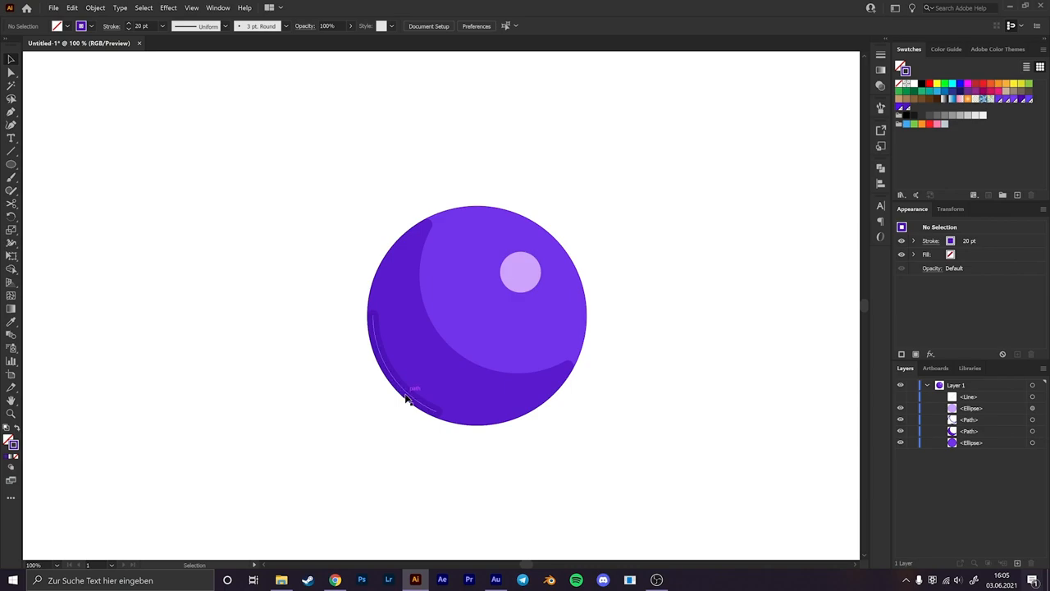
# Rotate the short dark rim arc around the sphere's centre to sit along its lower edge.
pyautogui.click(410, 399)
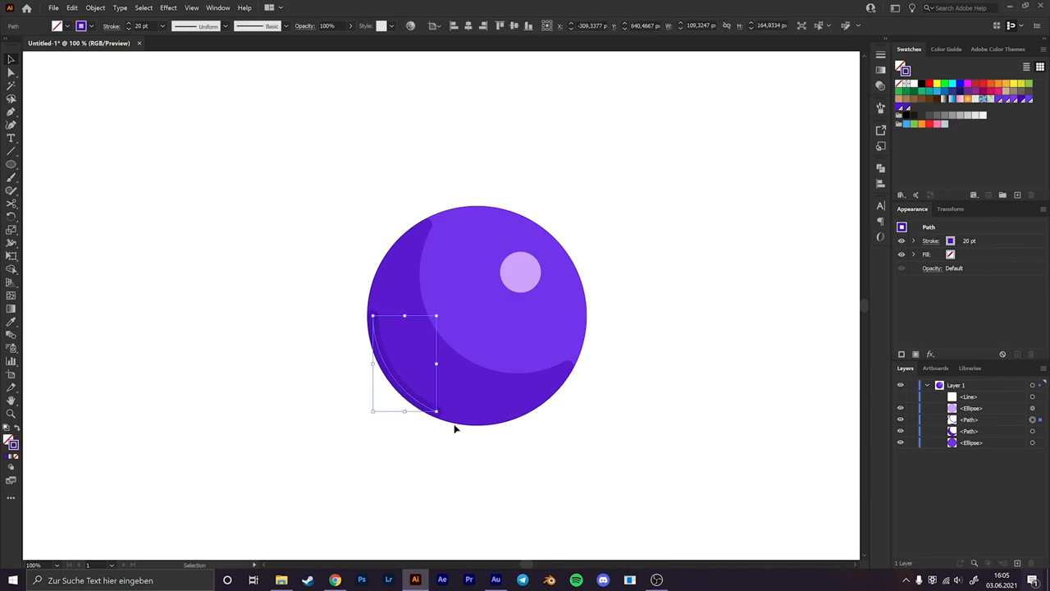
pyautogui.moveTo(502, 443)
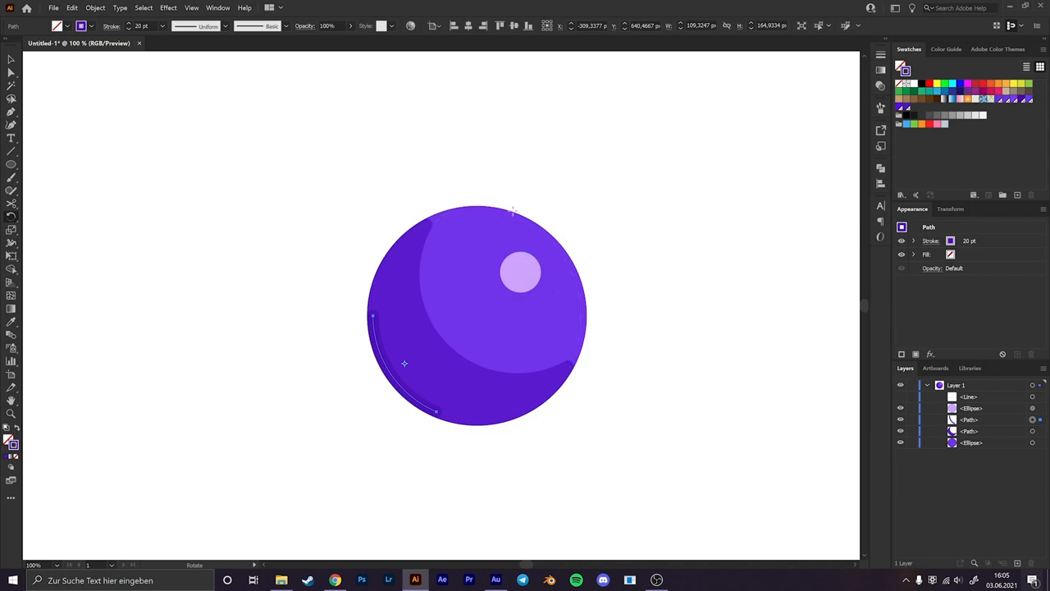
pyautogui.moveTo(593, 310)
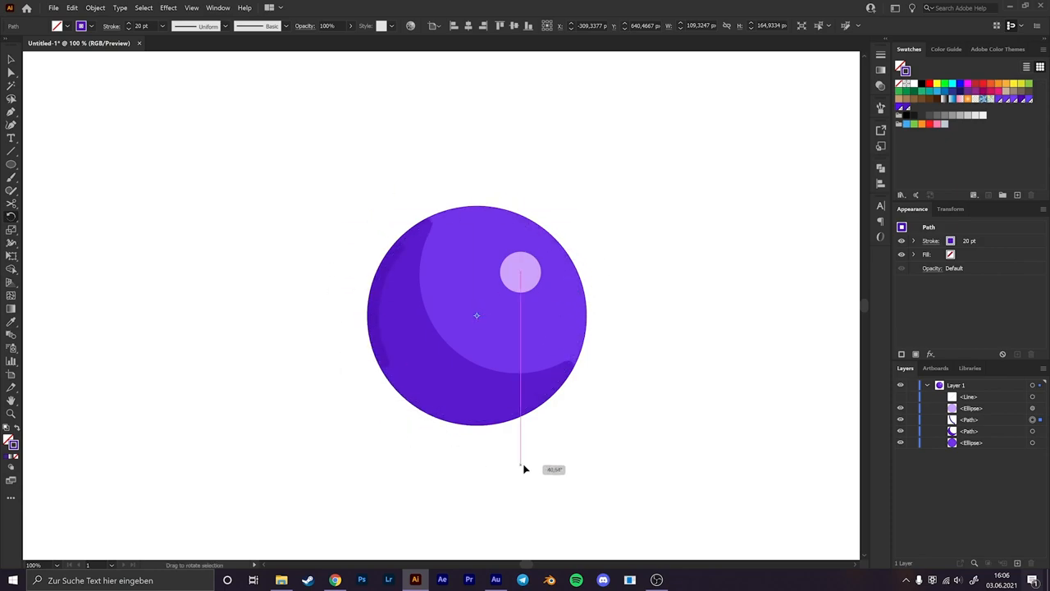
pyautogui.moveTo(522, 468); pyautogui.dragTo(611, 272)
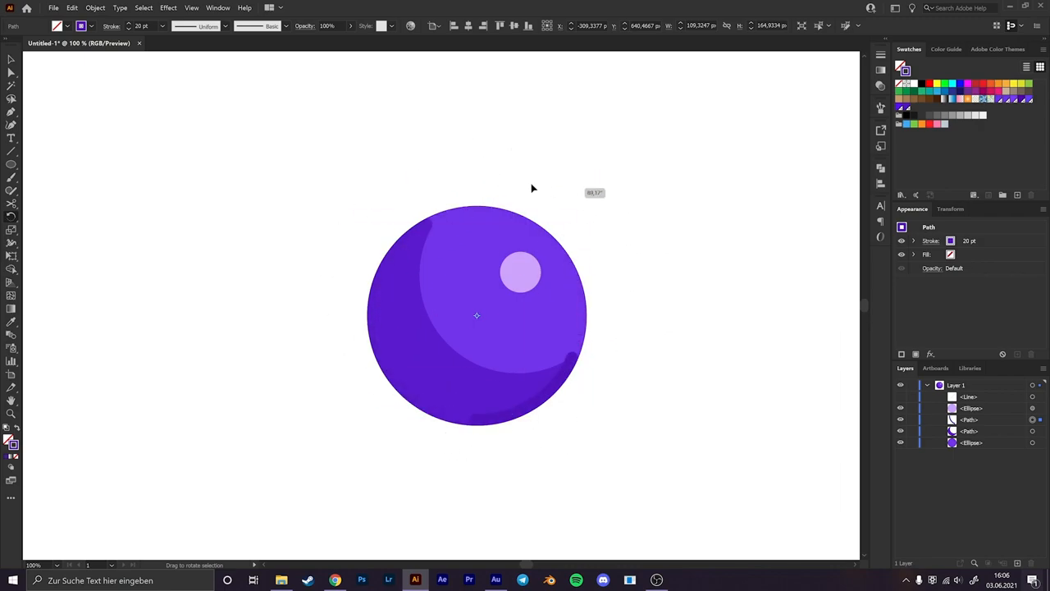
pyautogui.click(643, 433)
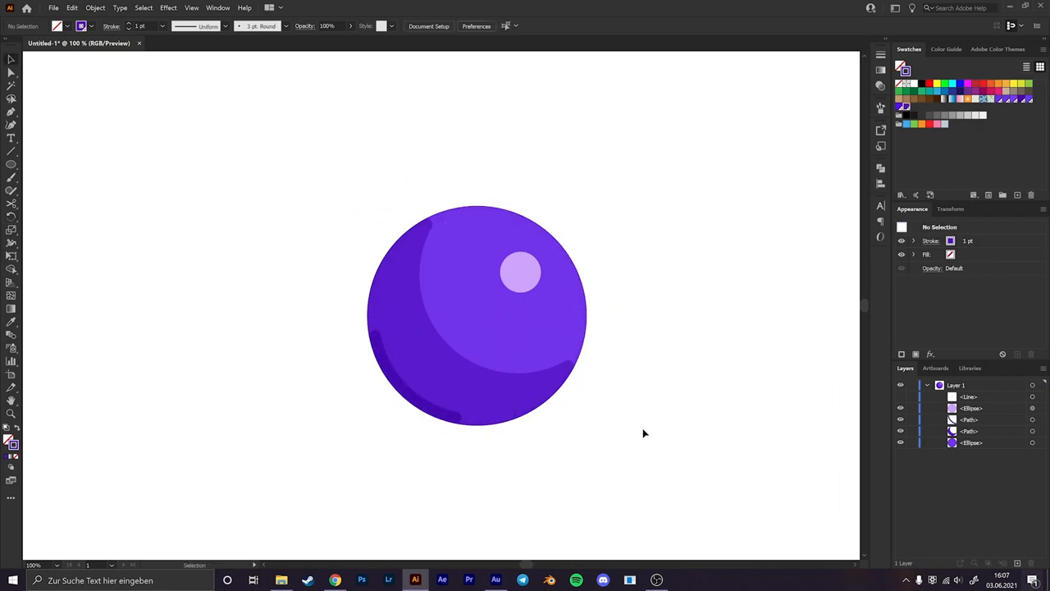
pyautogui.moveTo(375, 400)
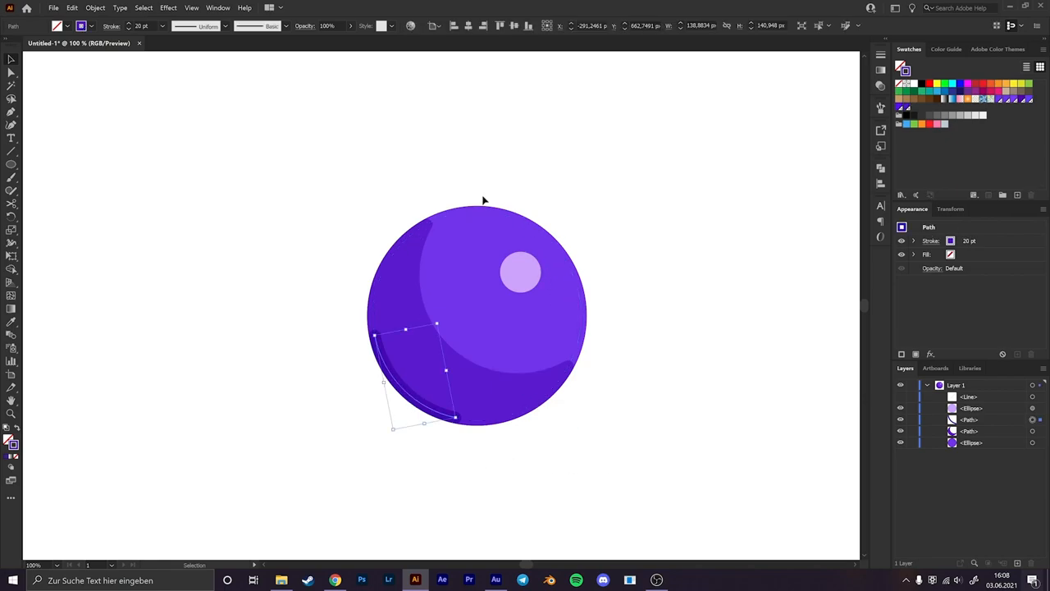
pyautogui.moveTo(611, 334)
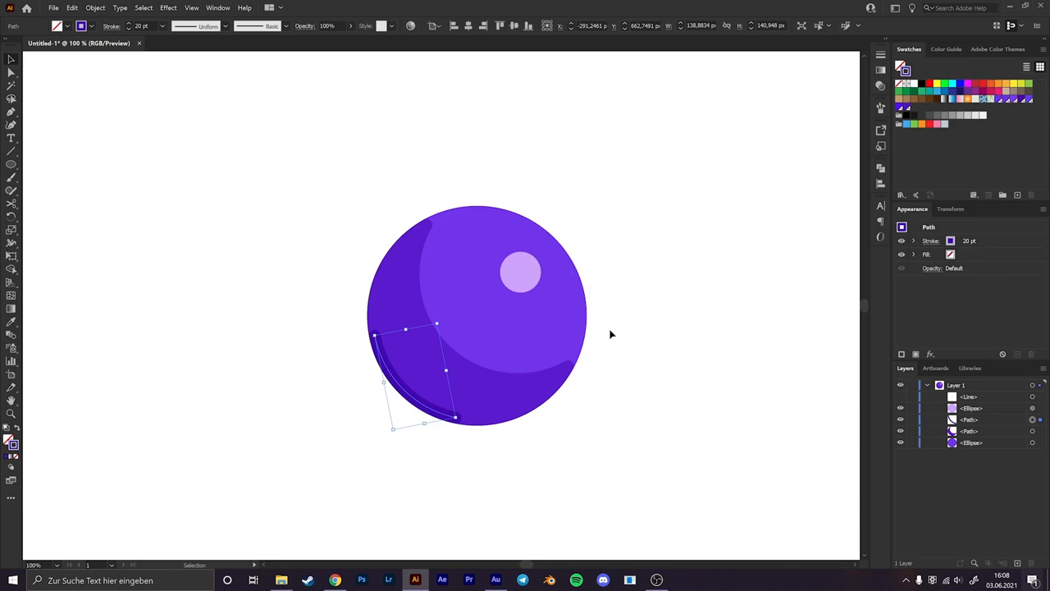
pyautogui.moveTo(621, 374)
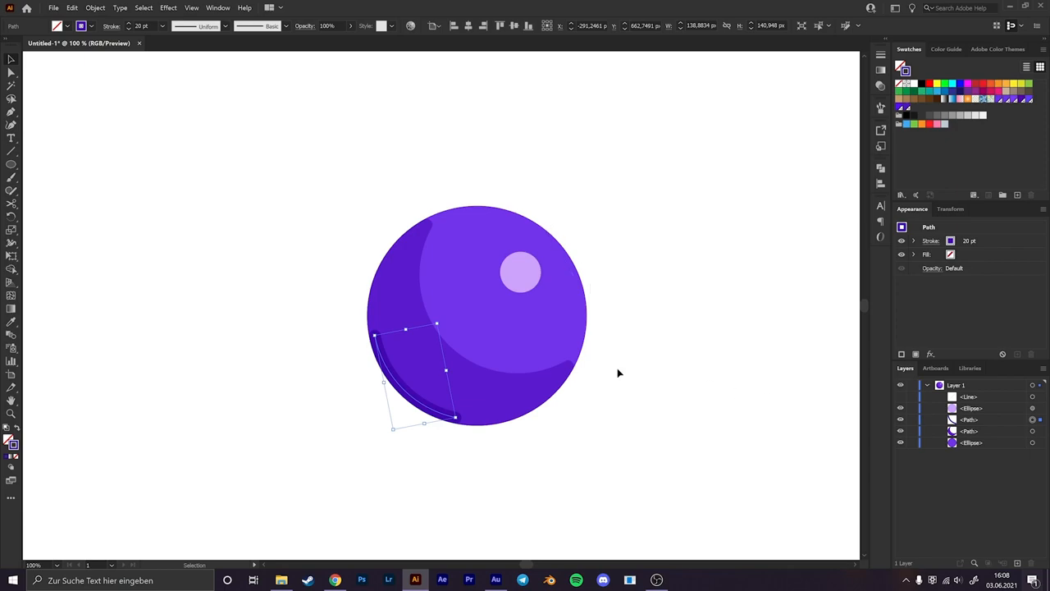
pyautogui.moveTo(457, 486)
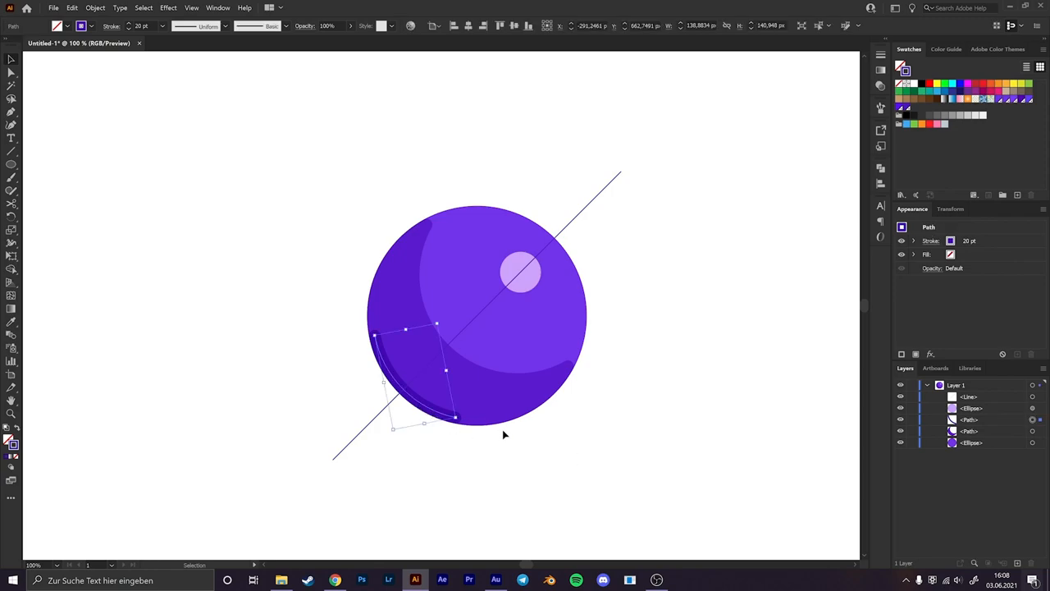
# Mirror a copy of the dark rim arc to the sphere's upper-right edge with the Reflect tool.
pyautogui.click(969, 420)
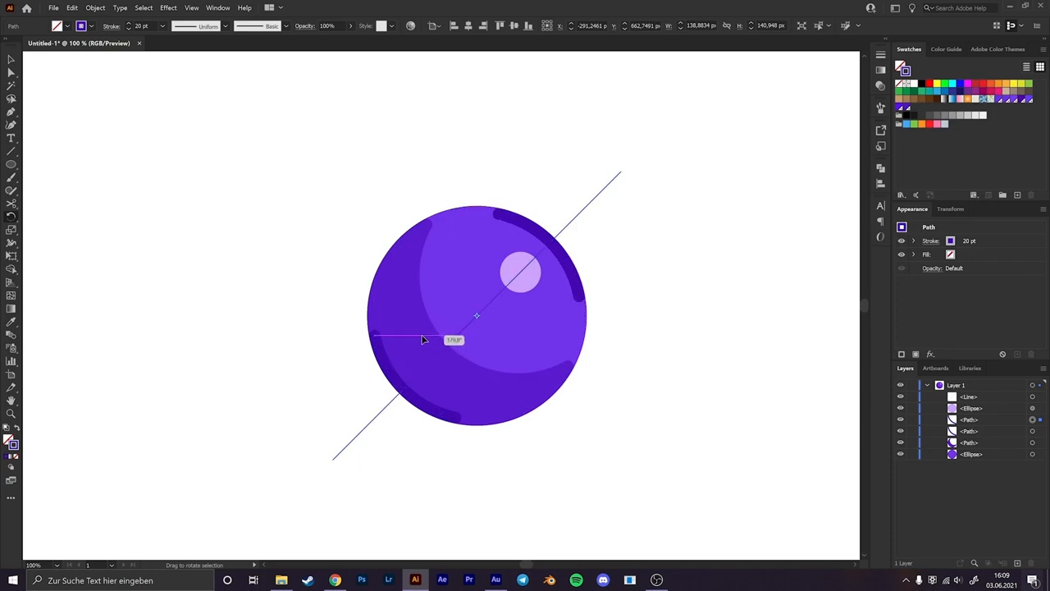
pyautogui.moveTo(425, 338); pyautogui.dragTo(403, 345)
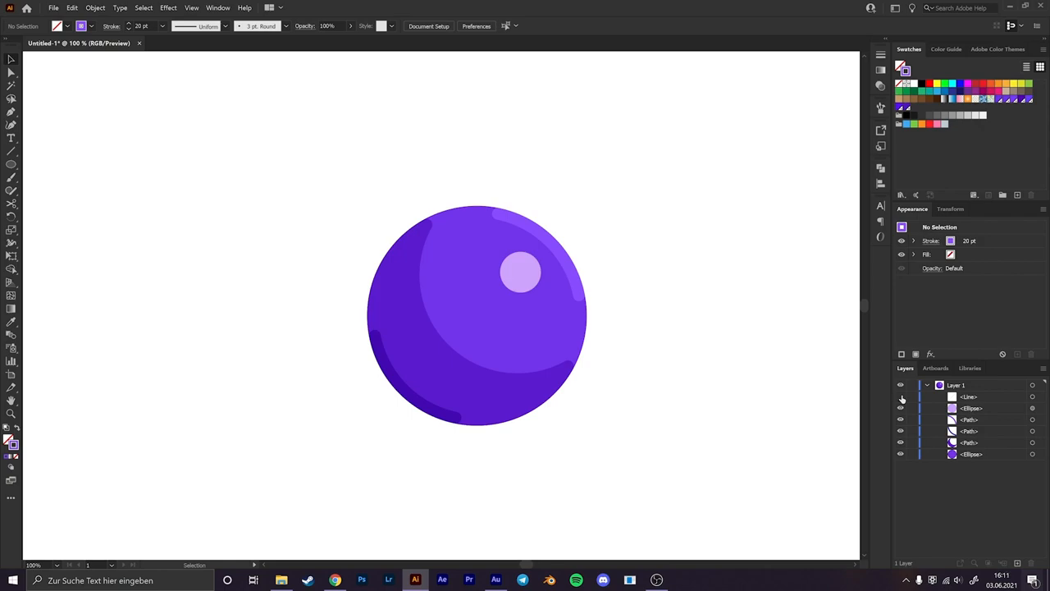
pyautogui.moveTo(312, 430)
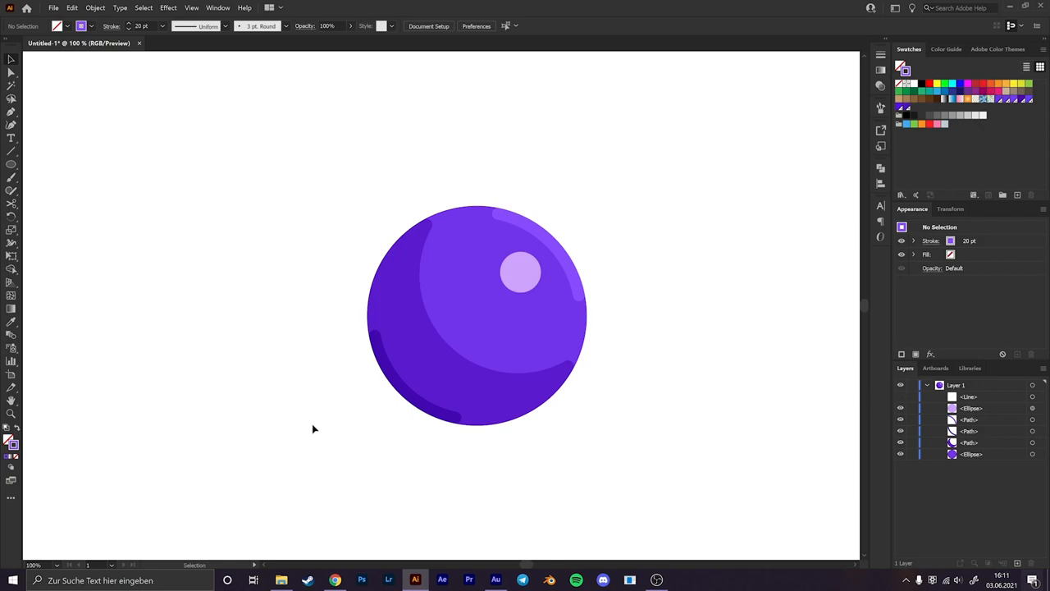
pyautogui.moveTo(889, 407)
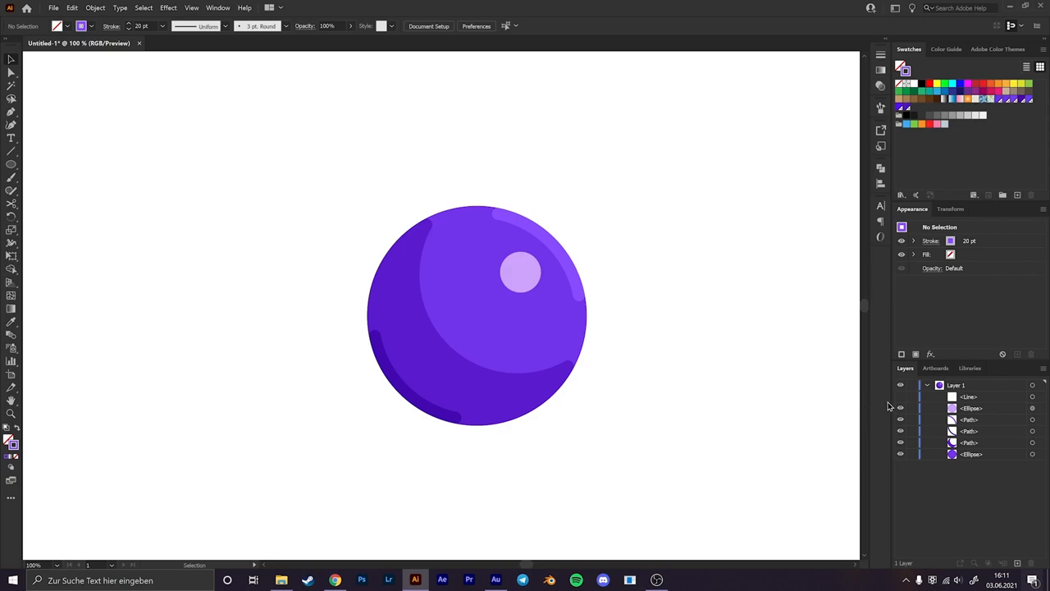
pyautogui.moveTo(899, 403)
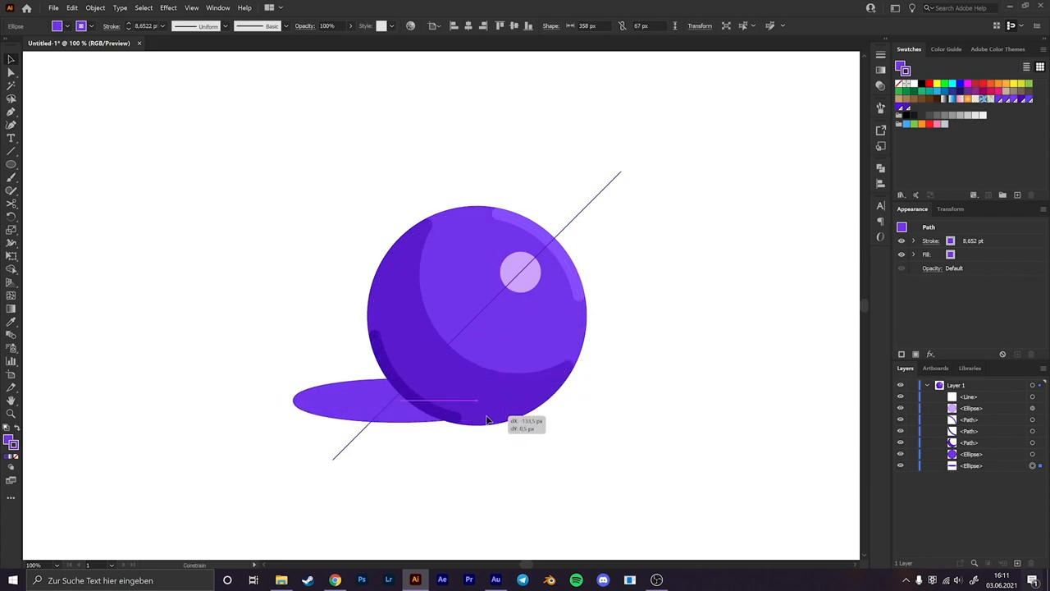
# Draw an elliptical cast shadow under the sphere's lower left and lighten it toward lavender.
pyautogui.moveTo(489, 419); pyautogui.dragTo(410, 423)
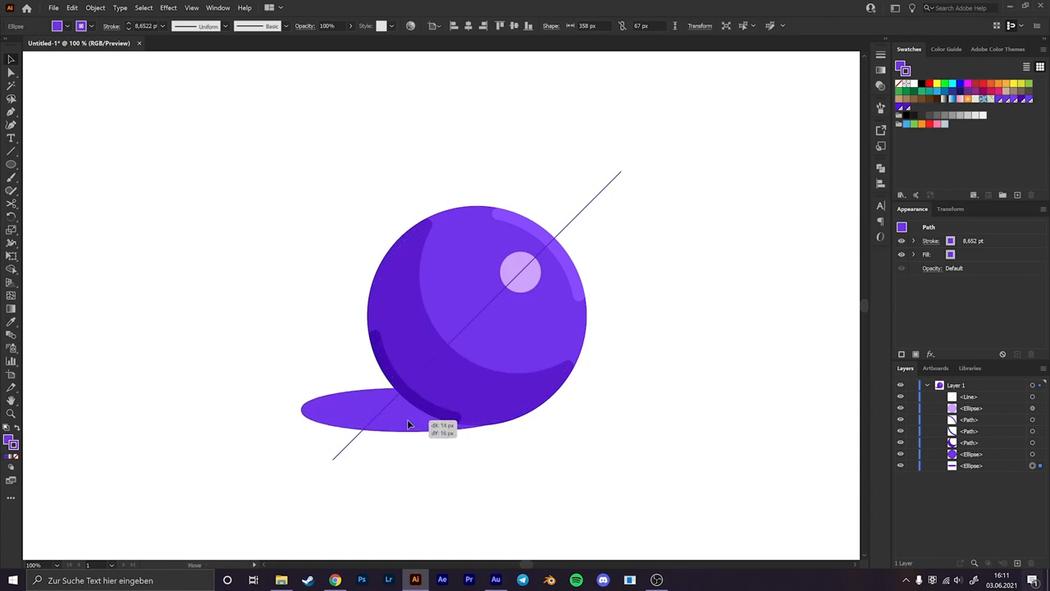
pyautogui.moveTo(410, 423); pyautogui.dragTo(409, 421)
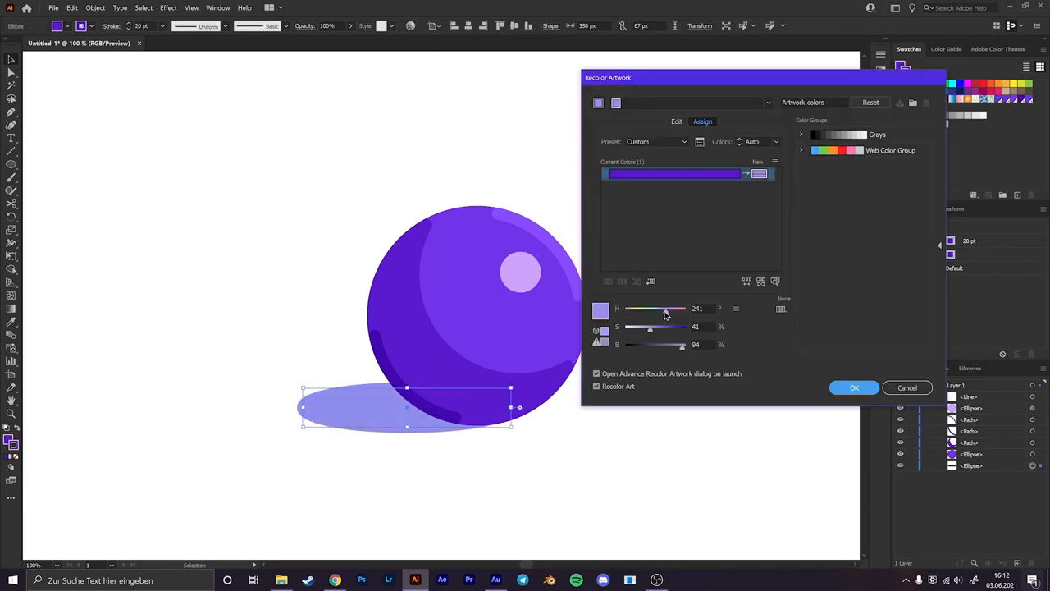
pyautogui.moveTo(650, 327); pyautogui.dragTo(640, 327)
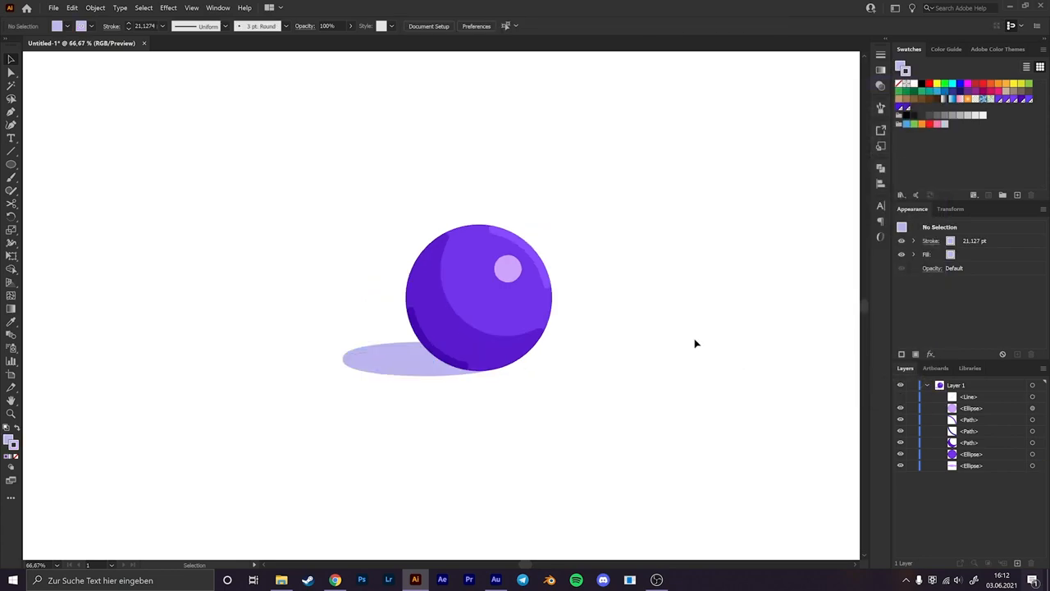
pyautogui.moveTo(719, 354)
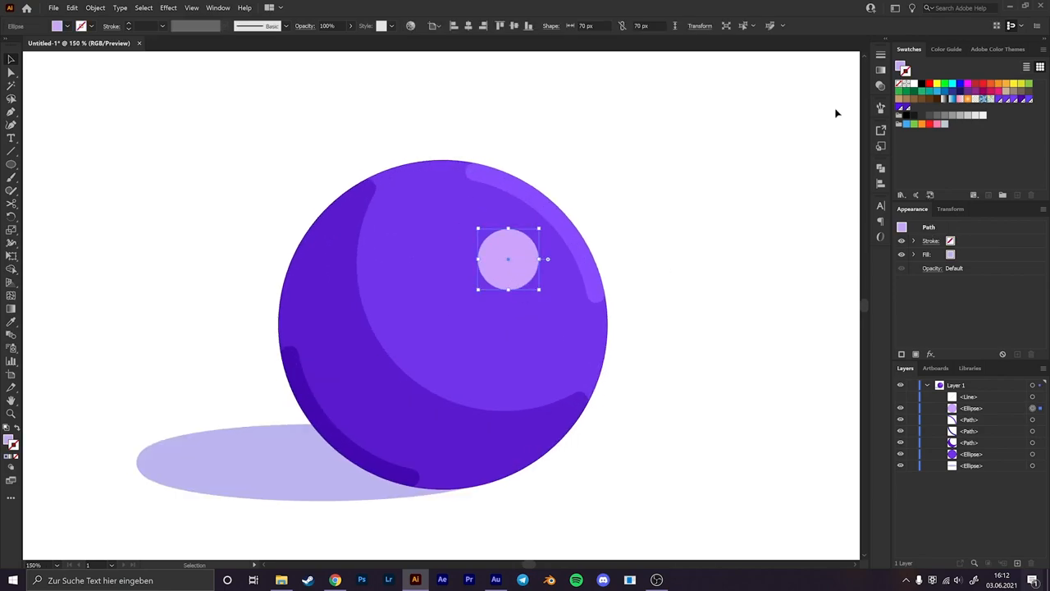
# Recolor the cast shadow ellipse to a paler, less saturated lavender.
pyautogui.click(167, 7)
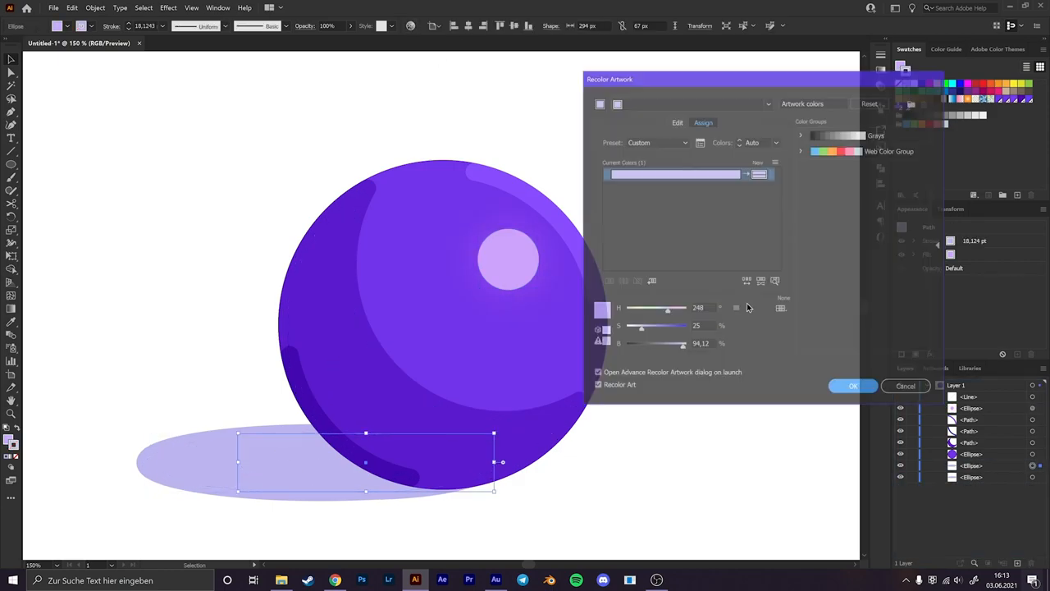
pyautogui.click(854, 386)
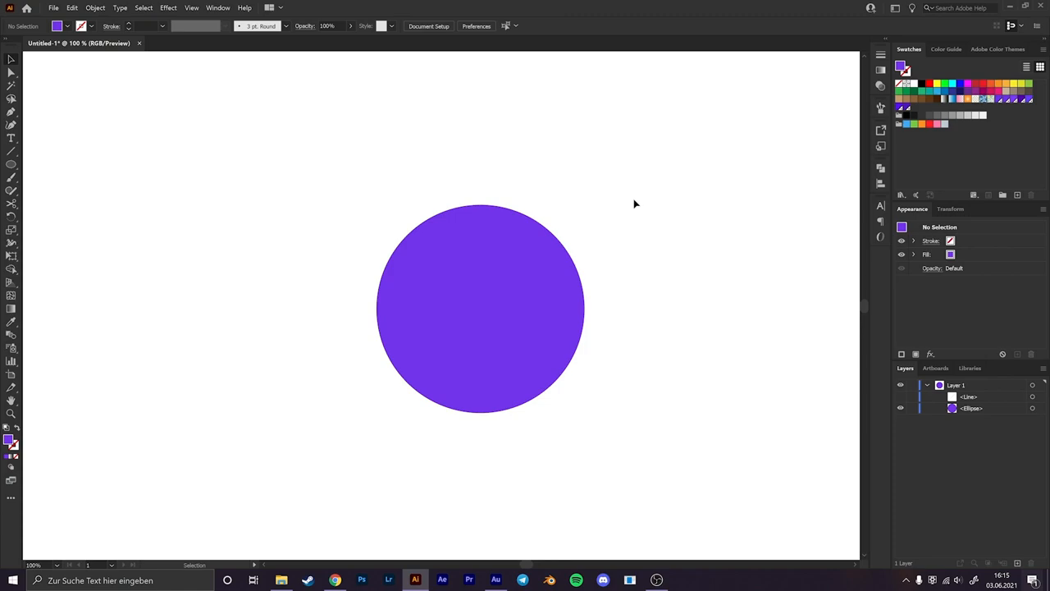
pyautogui.moveTo(596, 230)
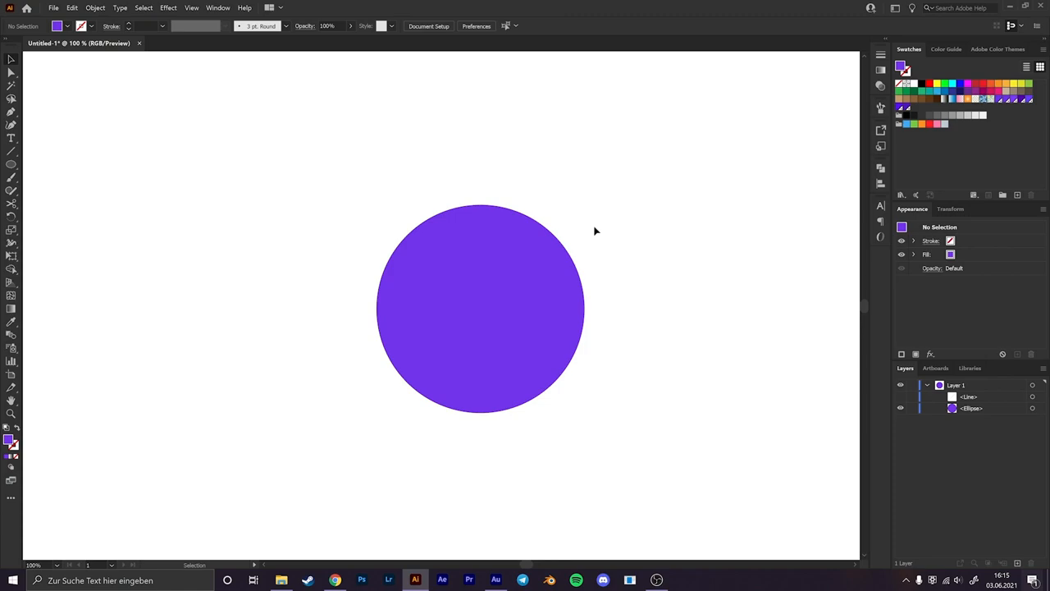
pyautogui.moveTo(643, 286)
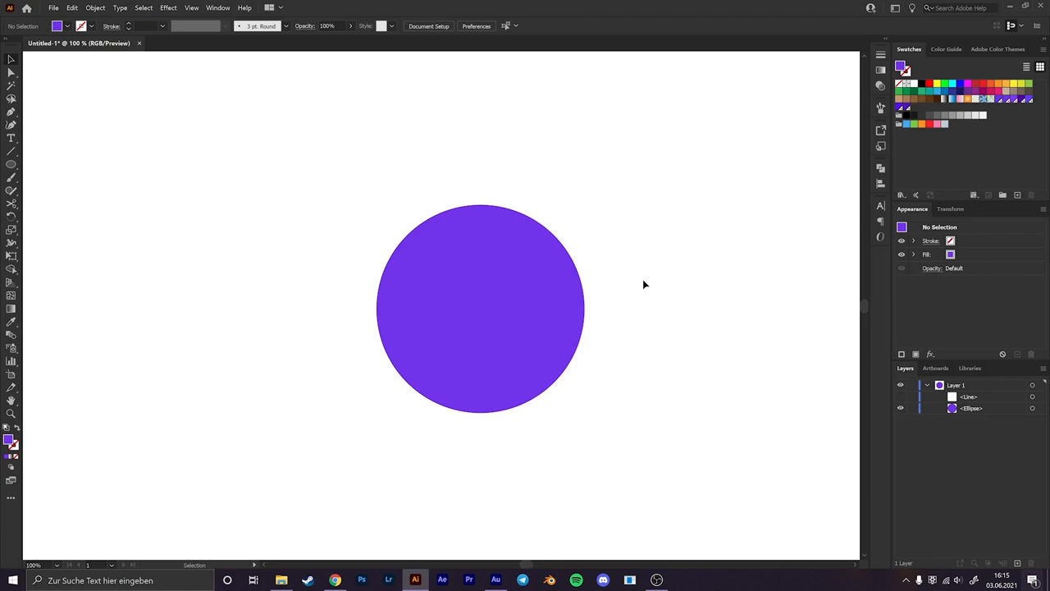
pyautogui.moveTo(479, 320)
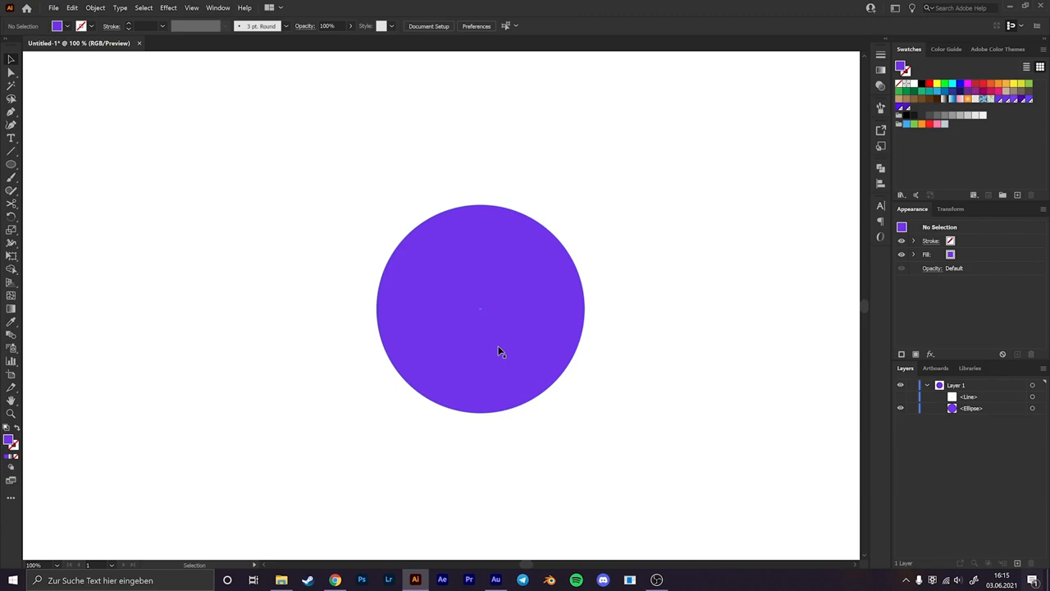
pyautogui.moveTo(522, 331)
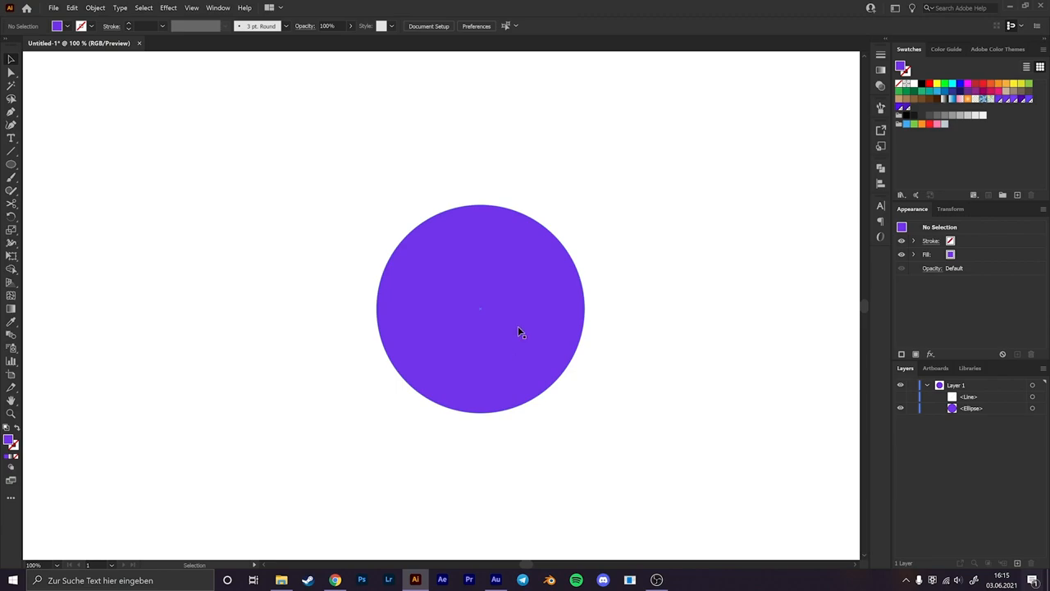
# Duplicate the plain purple circle as a black copy offset up and to the right.
pyautogui.click(479, 309)
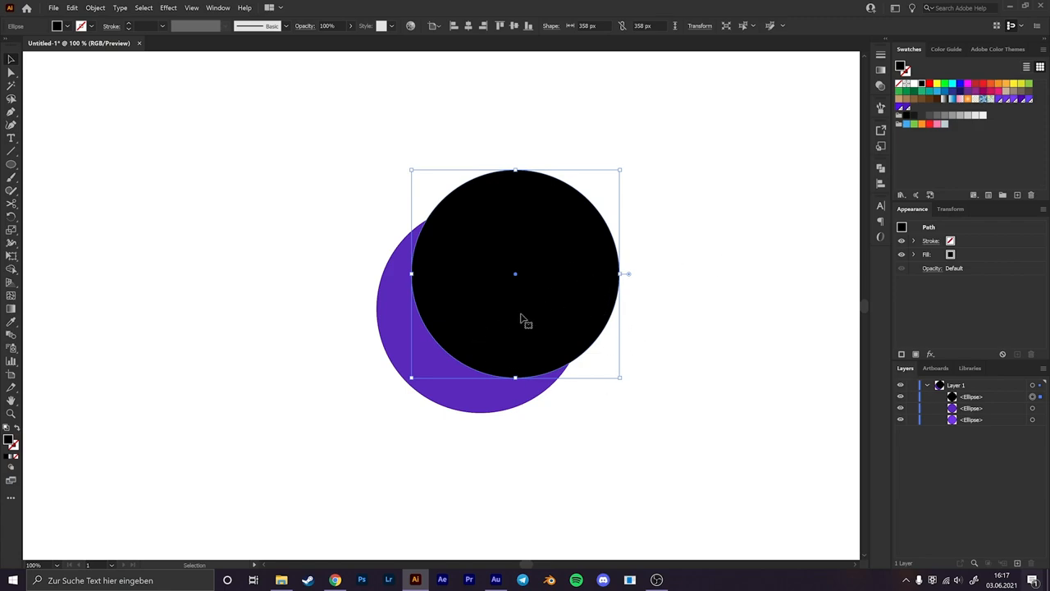
pyautogui.moveTo(467, 364)
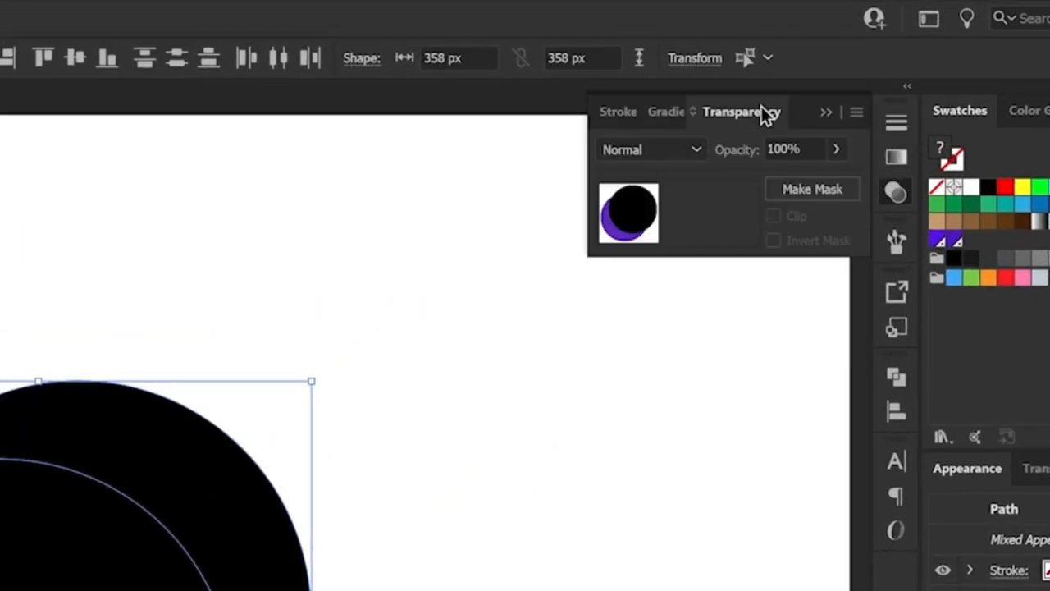
# Make the black circle an inverted opacity mask, darkening the purple circle's lower-left edge.
pyautogui.click(813, 189)
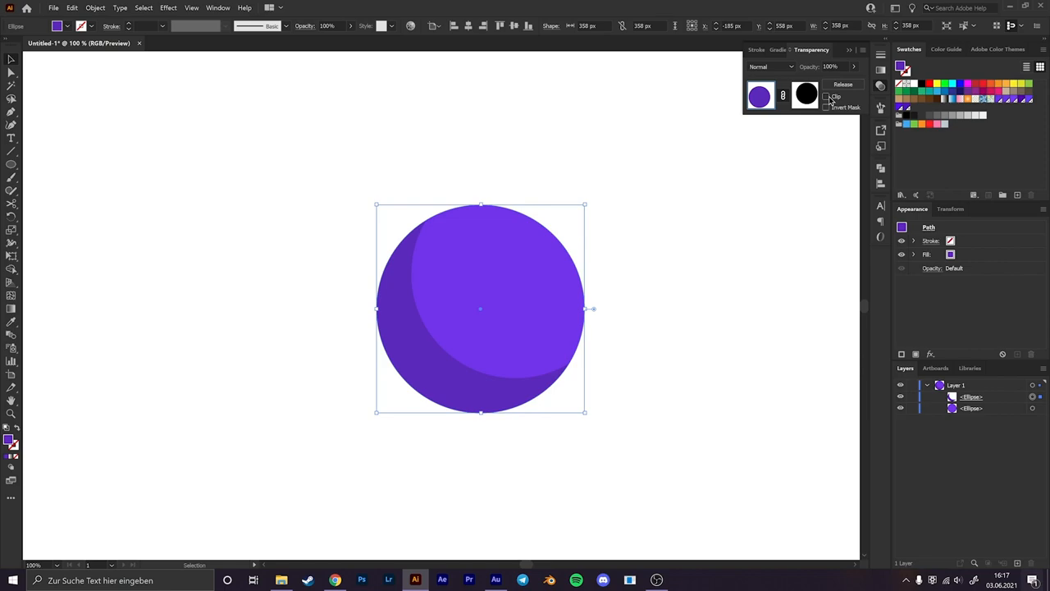
pyautogui.moveTo(833, 102)
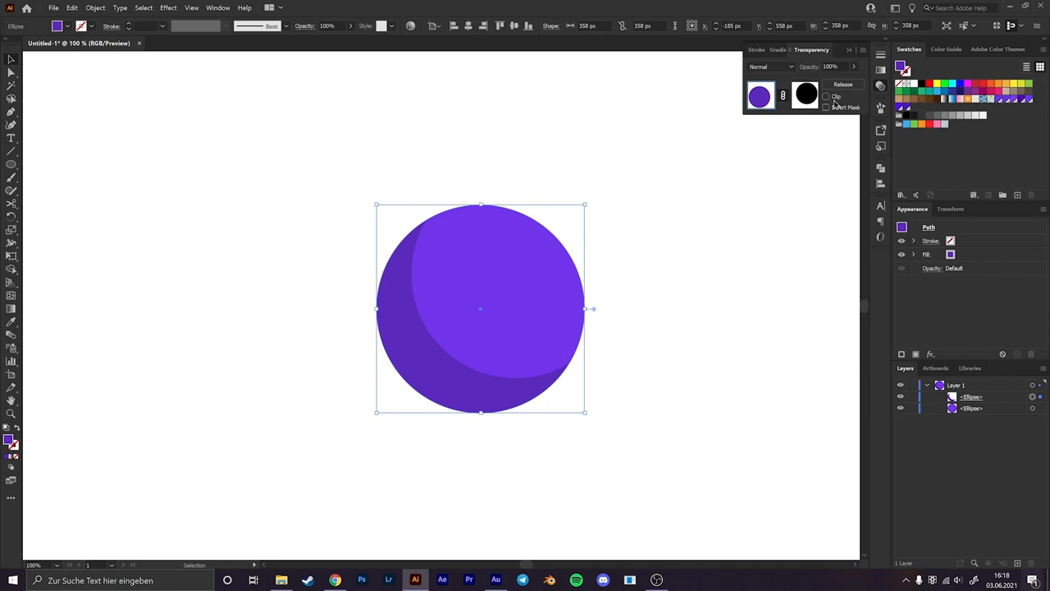
pyautogui.click(620, 428)
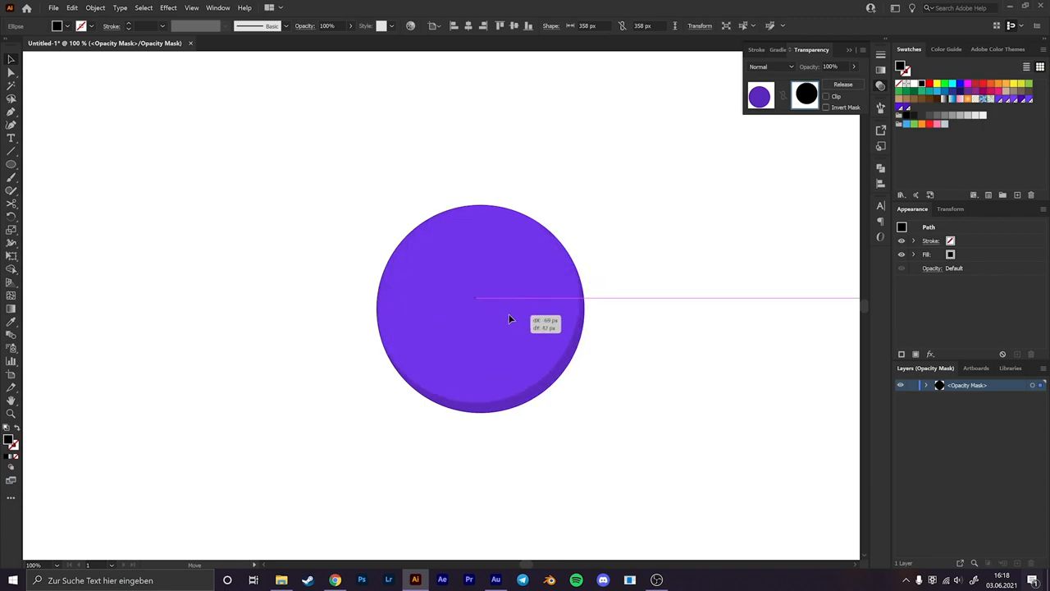
# Draw a smaller circle inside the mask for a lighter upper-left area, then deselect.
pyautogui.moveTo(476, 297); pyautogui.dragTo(566, 390)
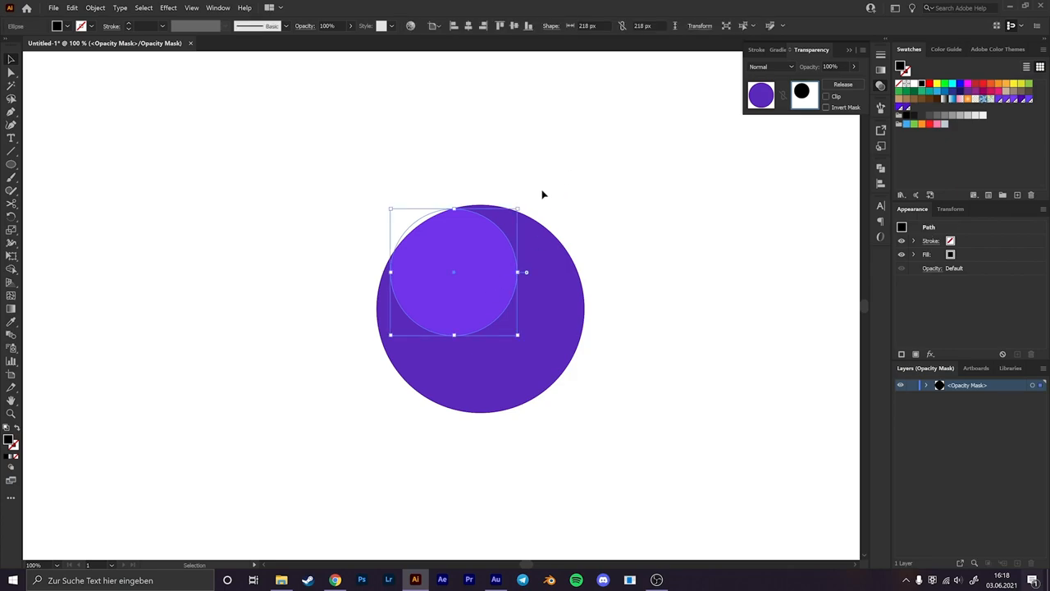
pyautogui.click(610, 236)
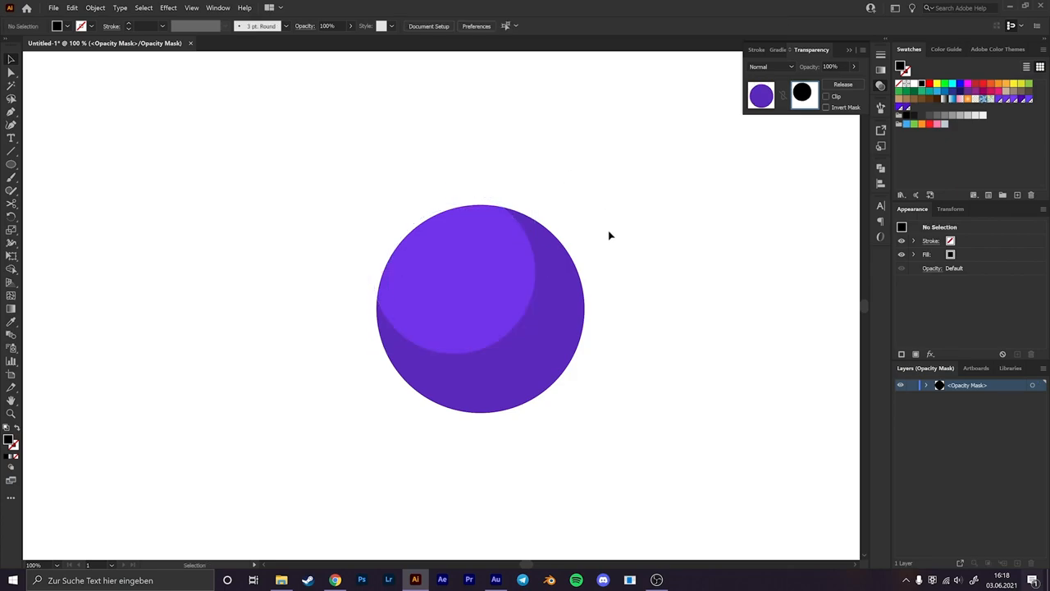